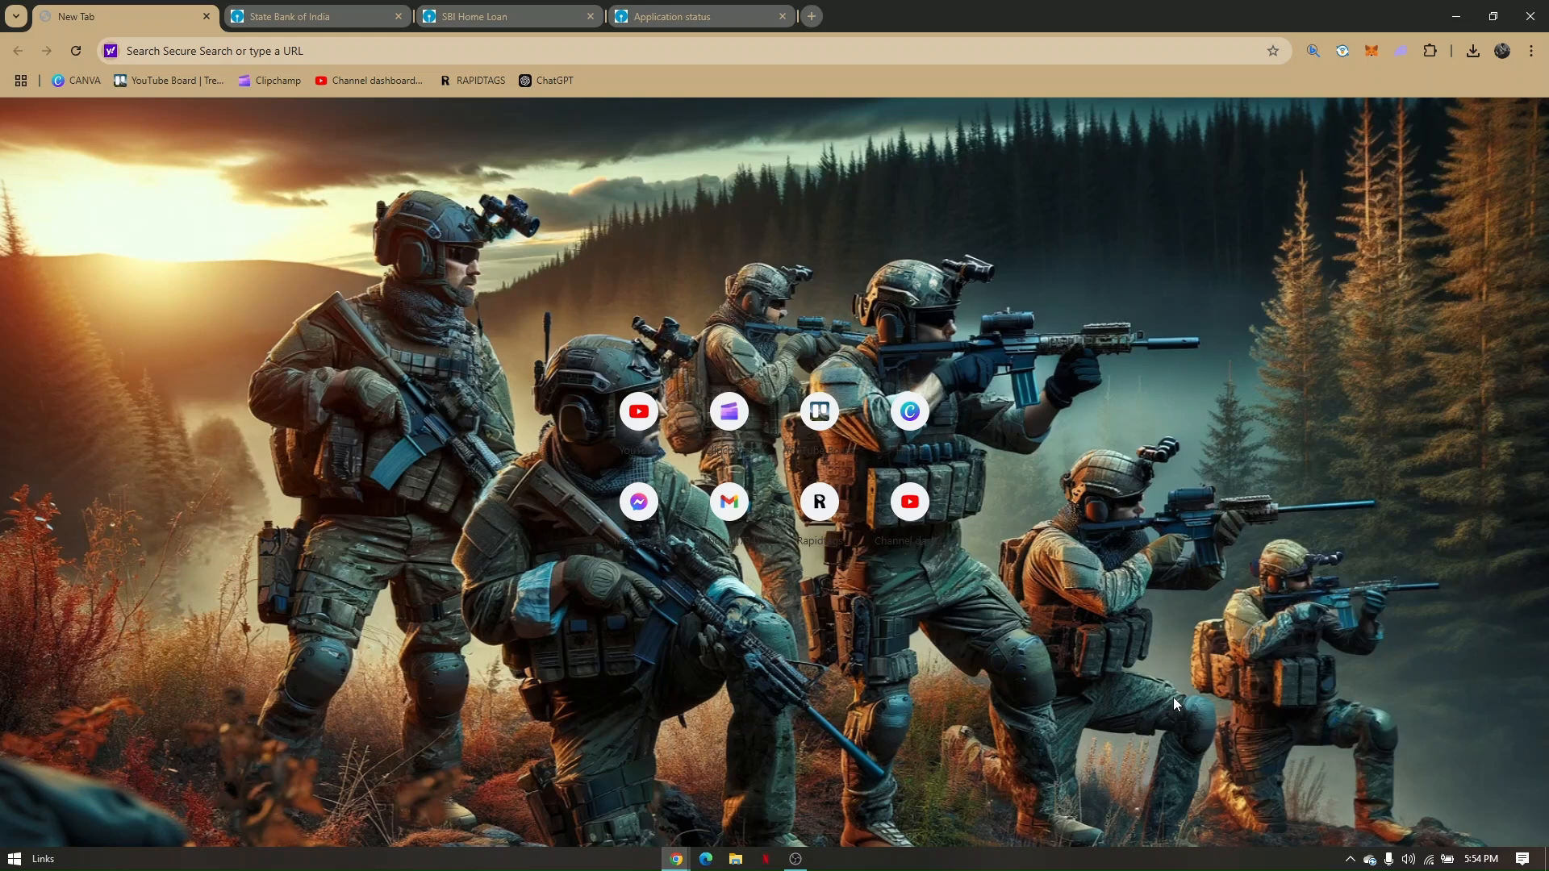
{"action": "mouse_move", "coordinate": [714, 236]}
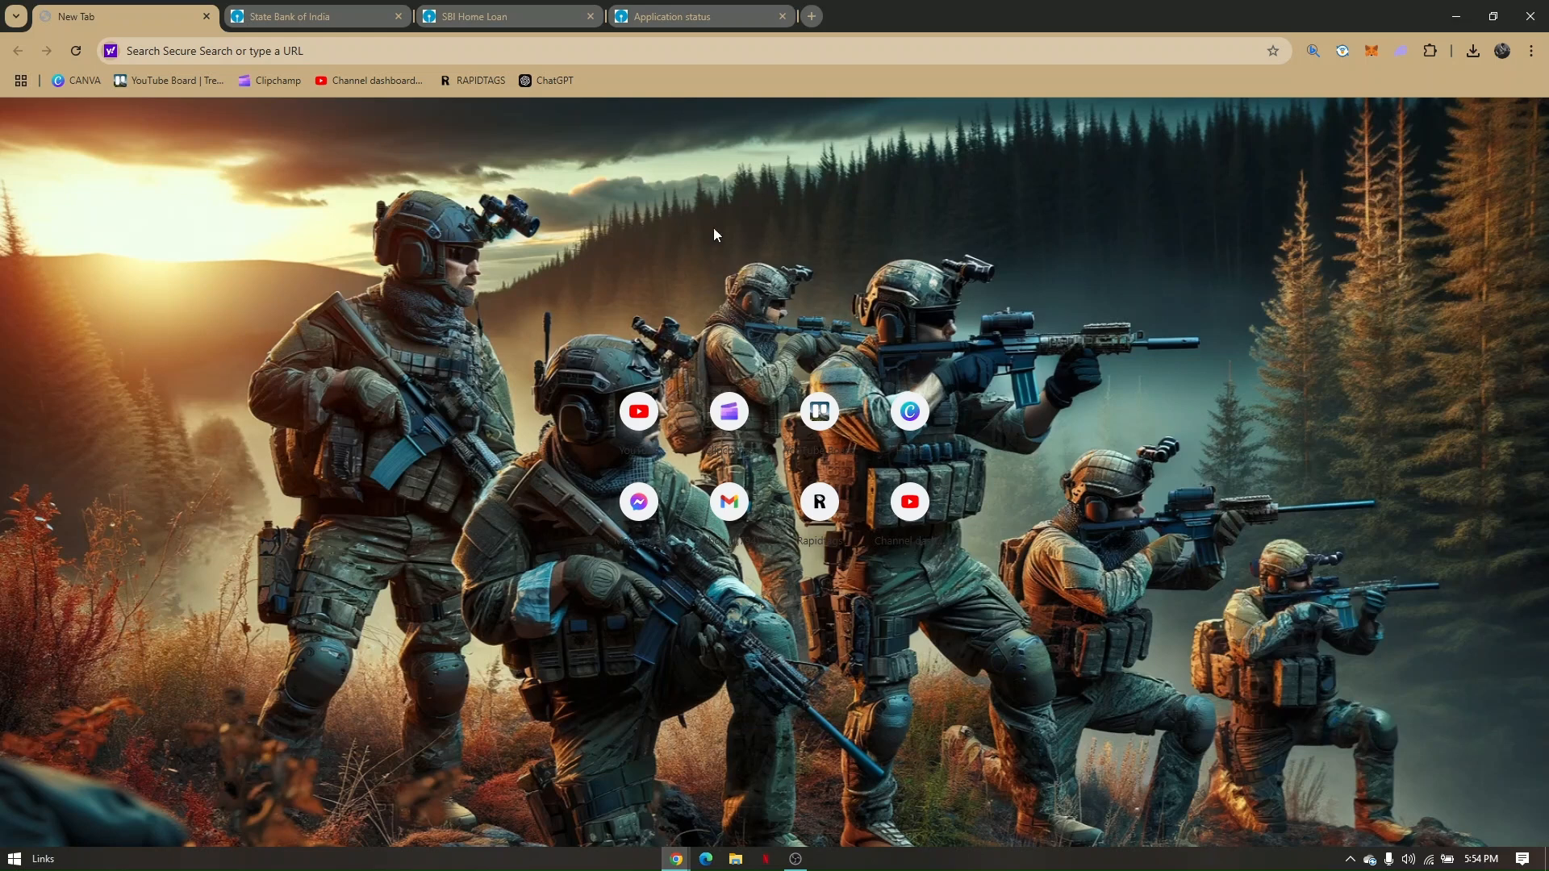
{"action": "mouse_move", "coordinate": [508, 331]}
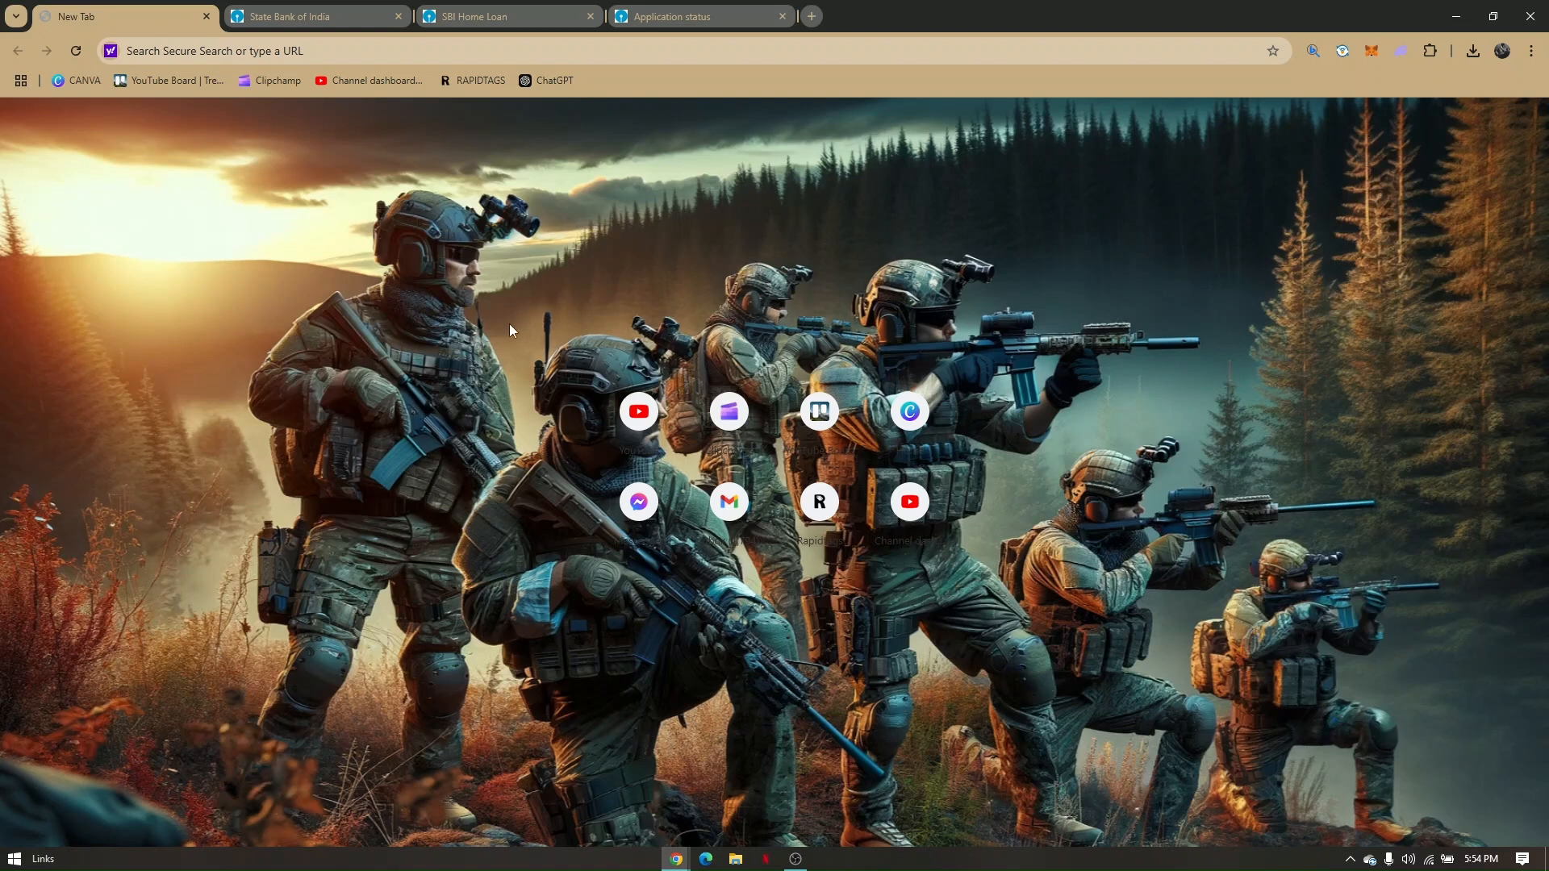
{"action": "mouse_move", "coordinate": [249, 113]}
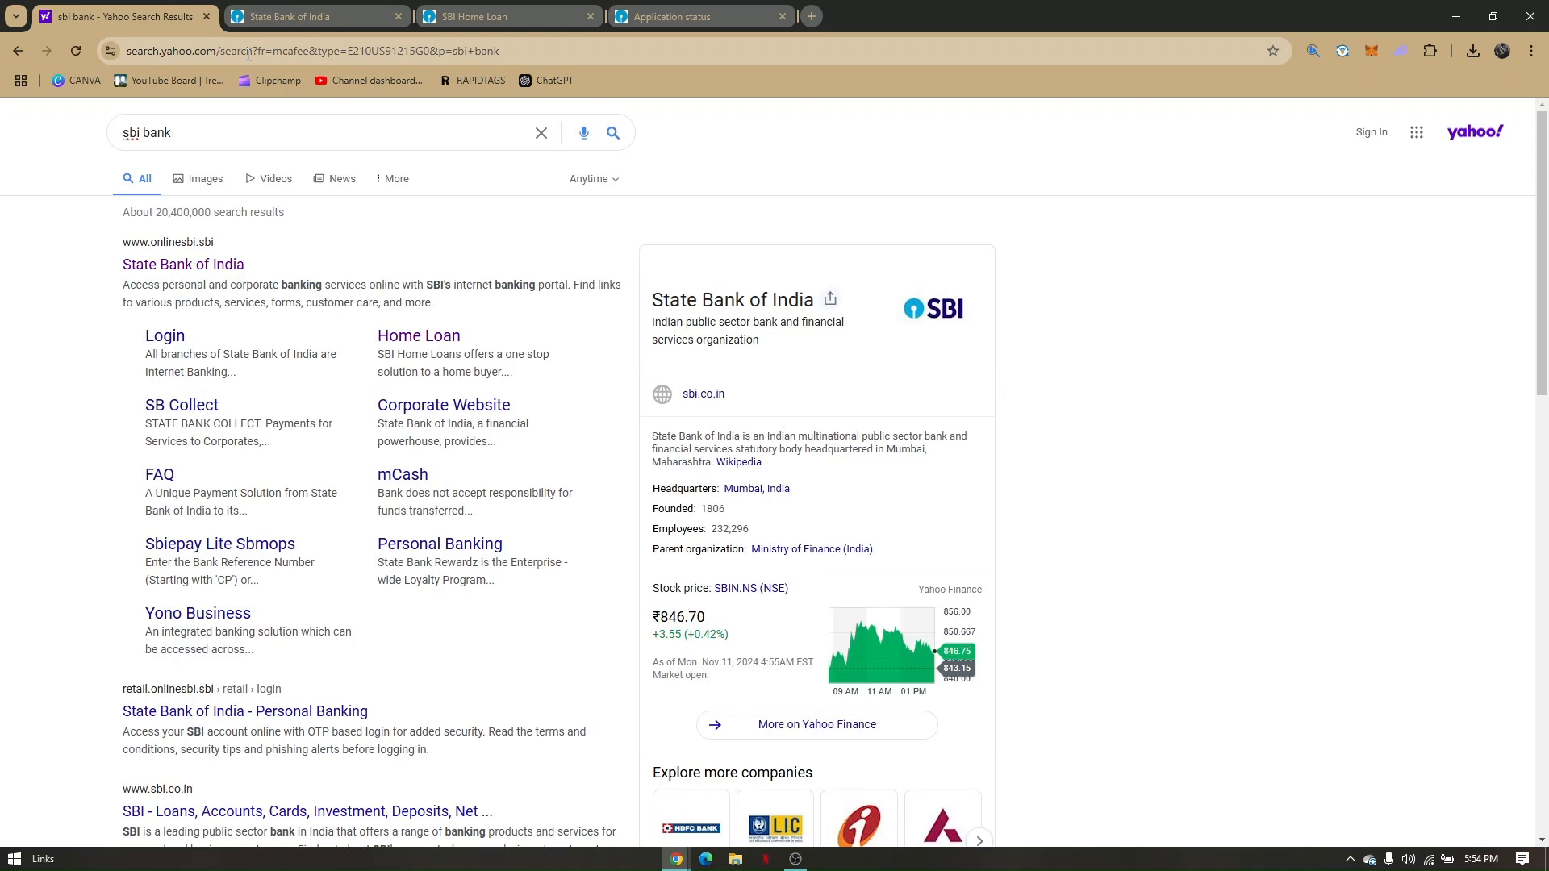
{"action": "mouse_move", "coordinate": [337, 227]}
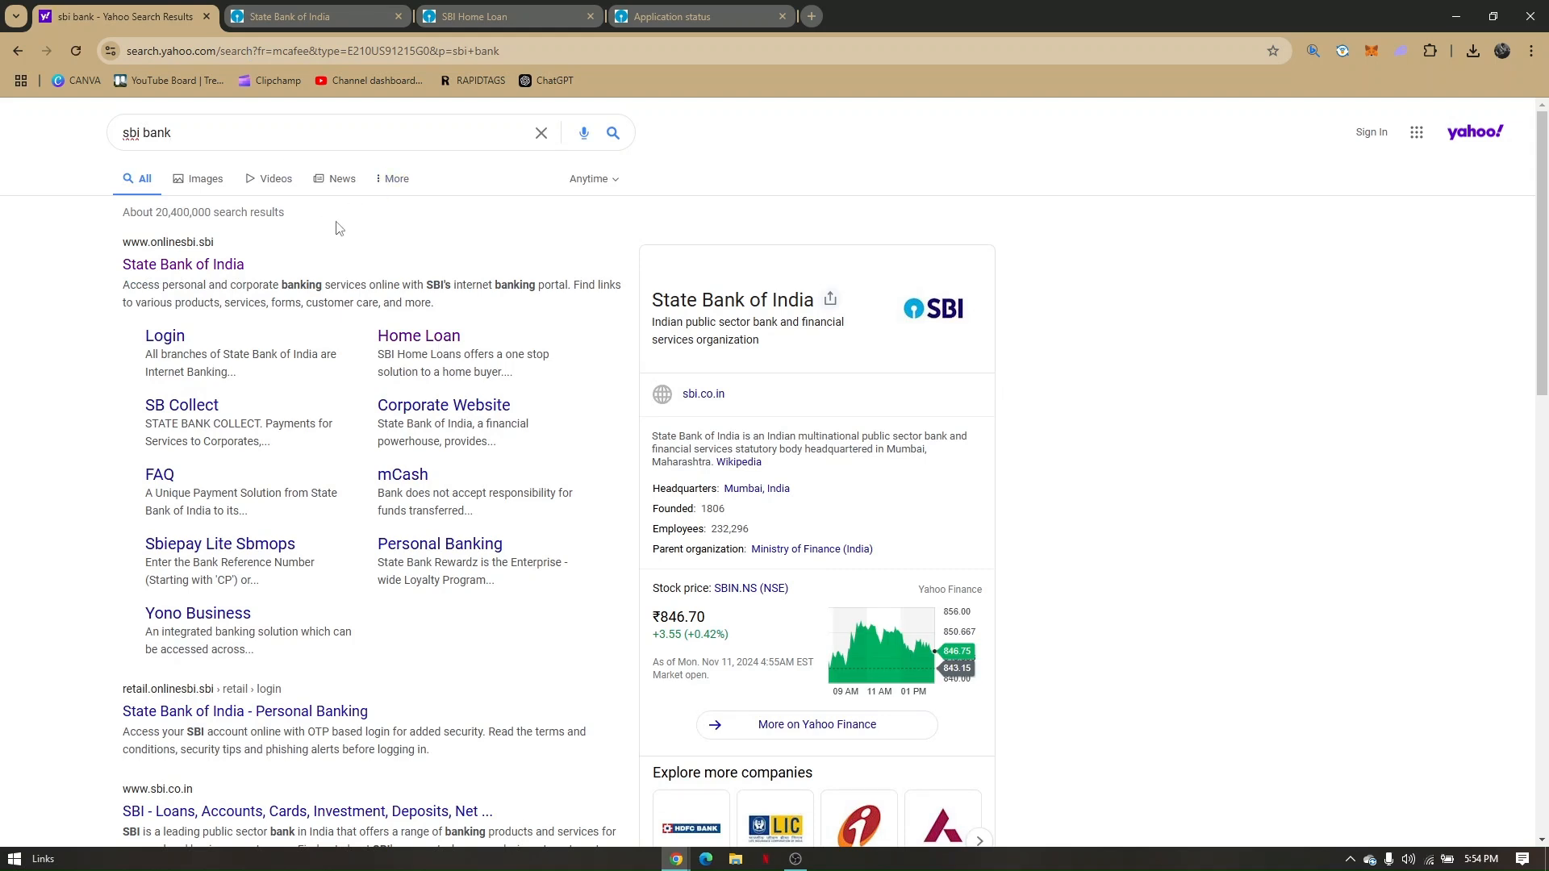
{"action": "mouse_move", "coordinate": [214, 284]}
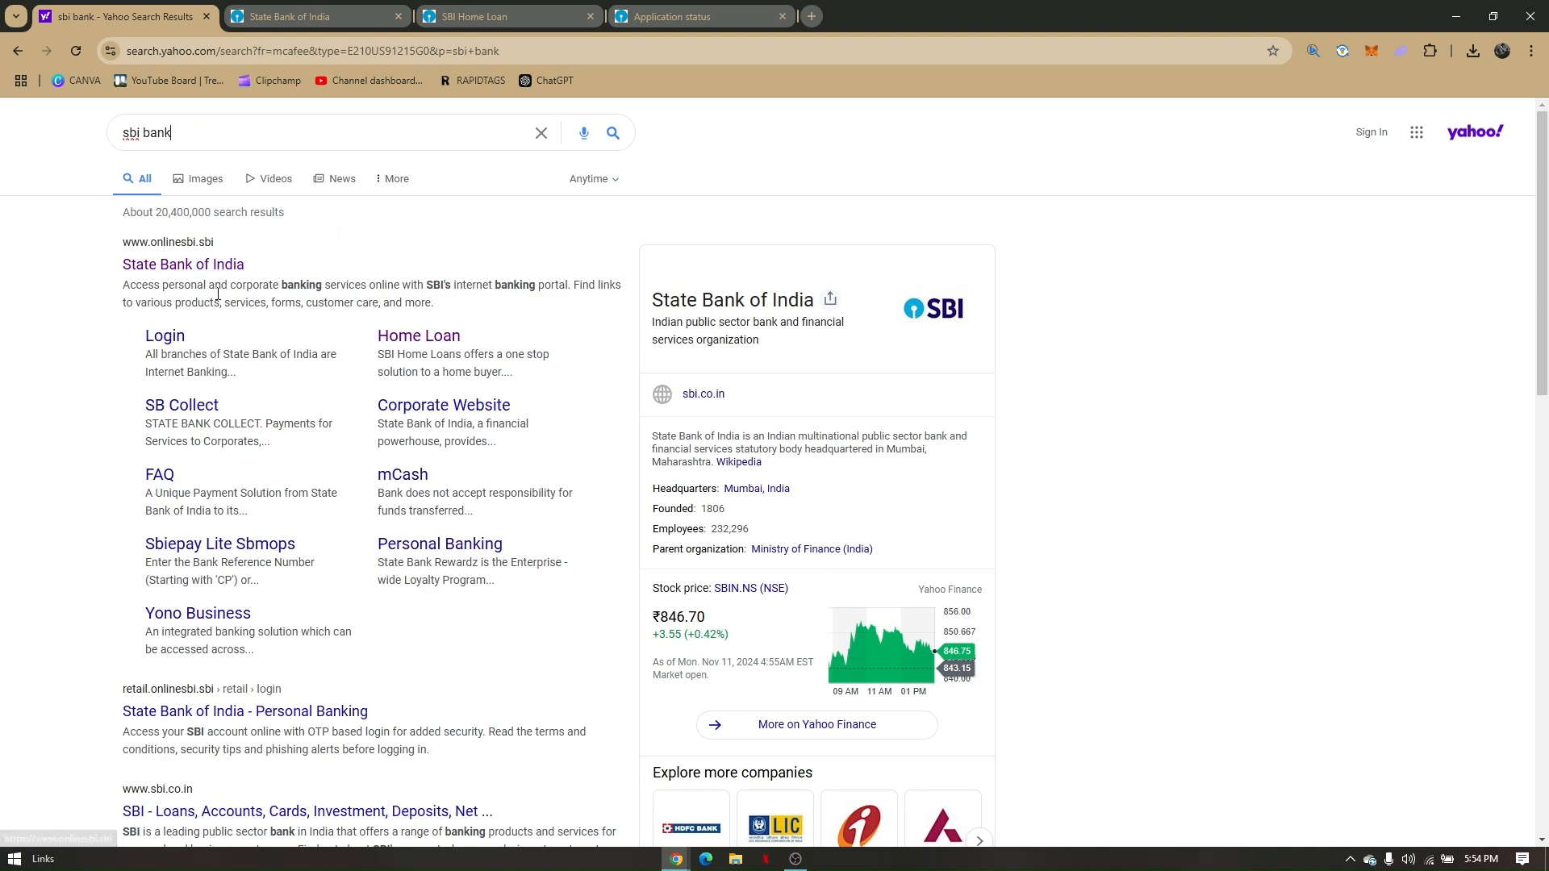
Step: Open the official State Bank of India site (onlinesbi.sbi) from the 'sbi bank' search results
{"action": "left_click", "coordinate": [182, 263]}
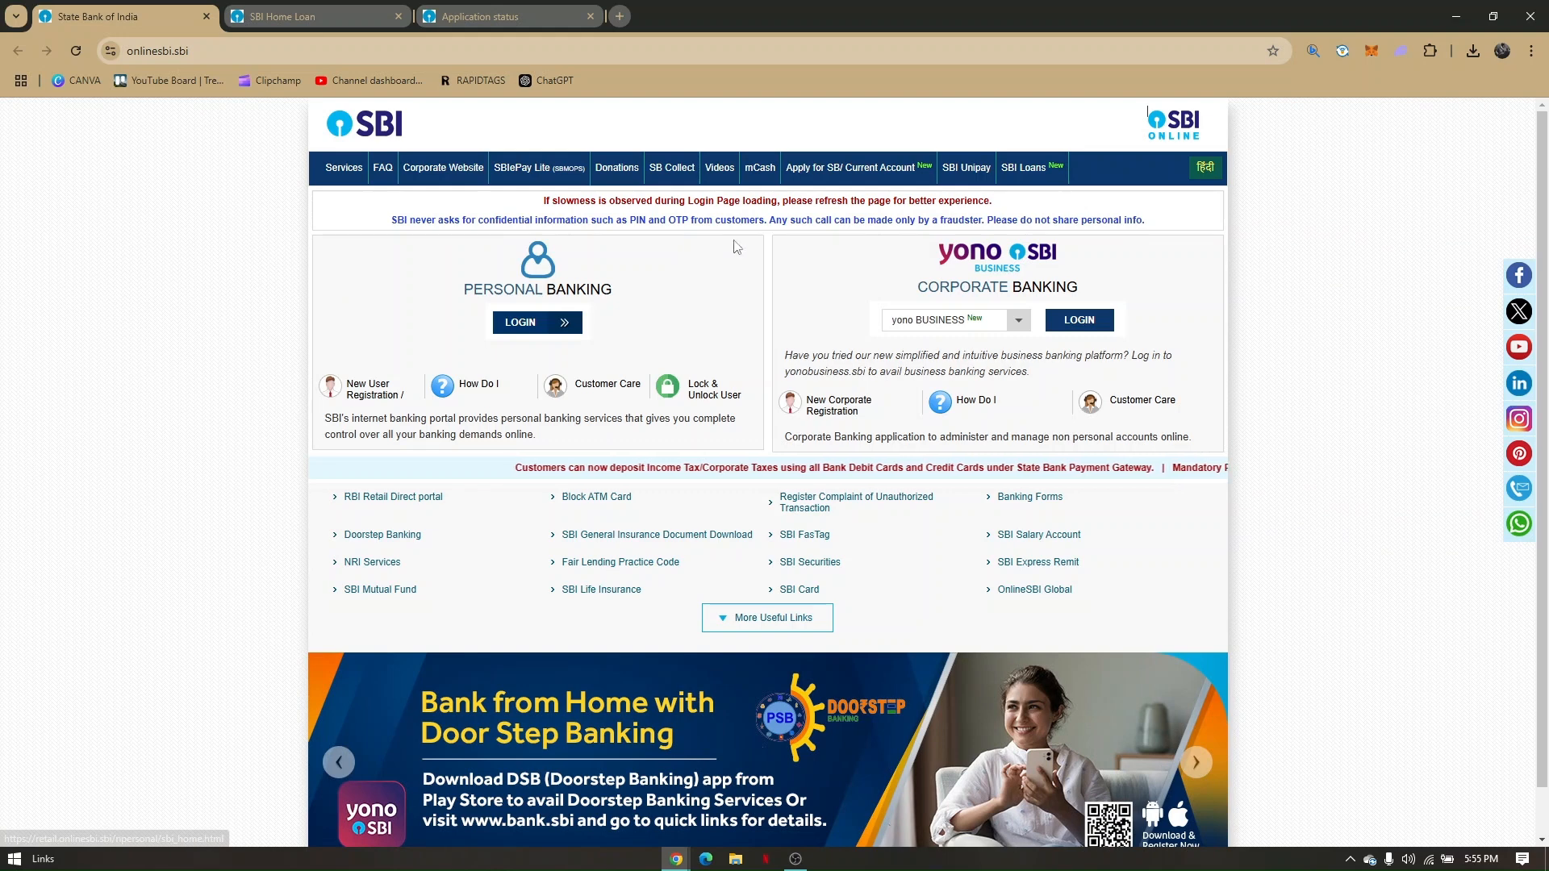
Step: Expand the SBI Loans menu listing Home Loan, Gold Loan and other loan products
{"action": "left_click", "coordinate": [1023, 166]}
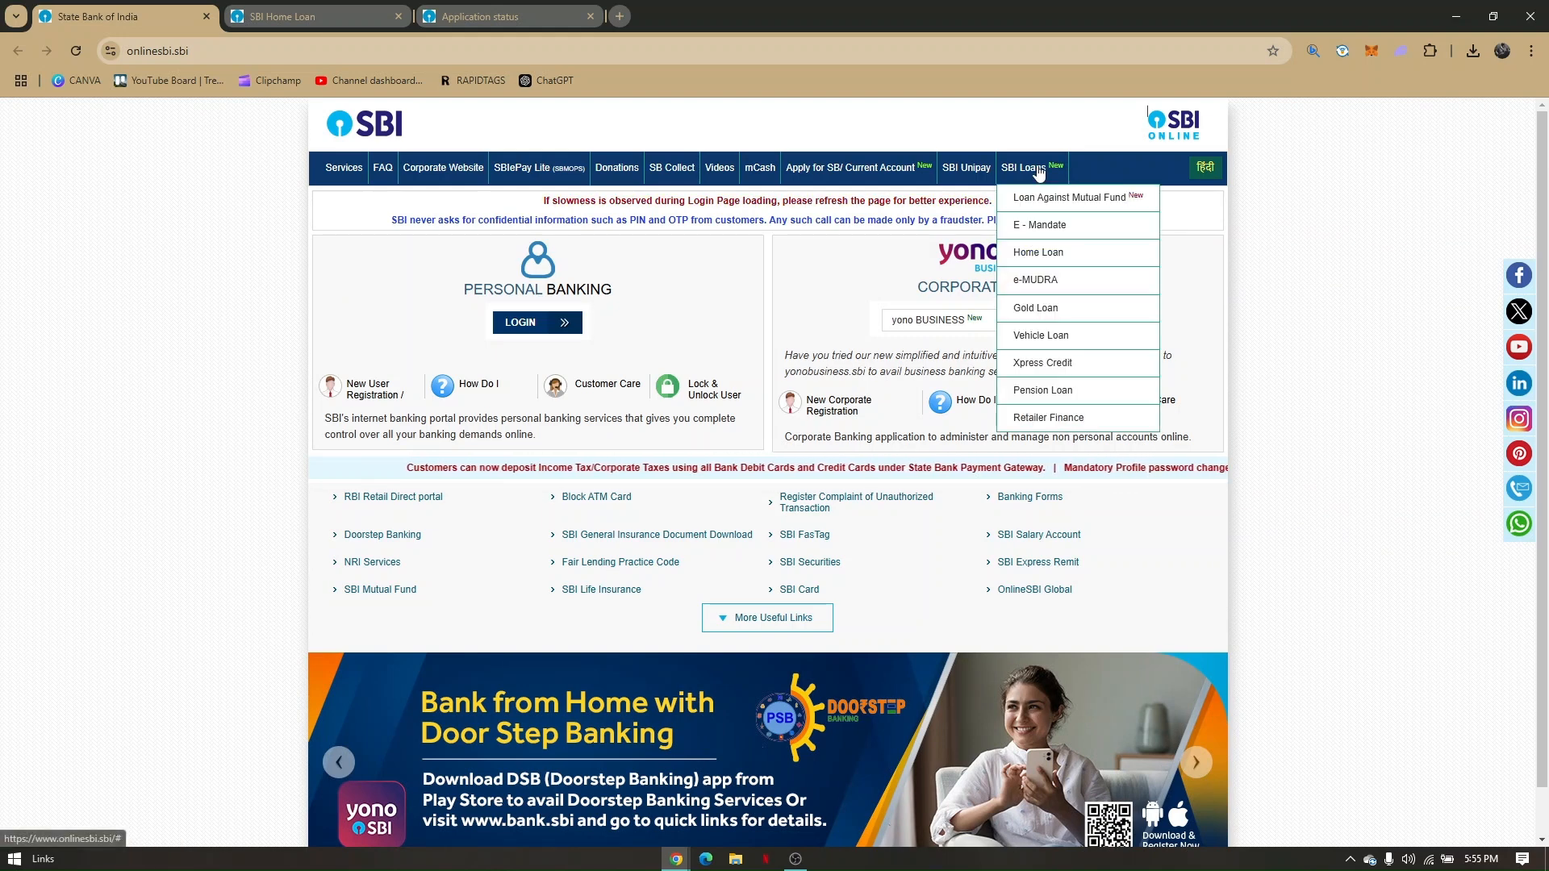
{"action": "mouse_move", "coordinate": [1038, 251]}
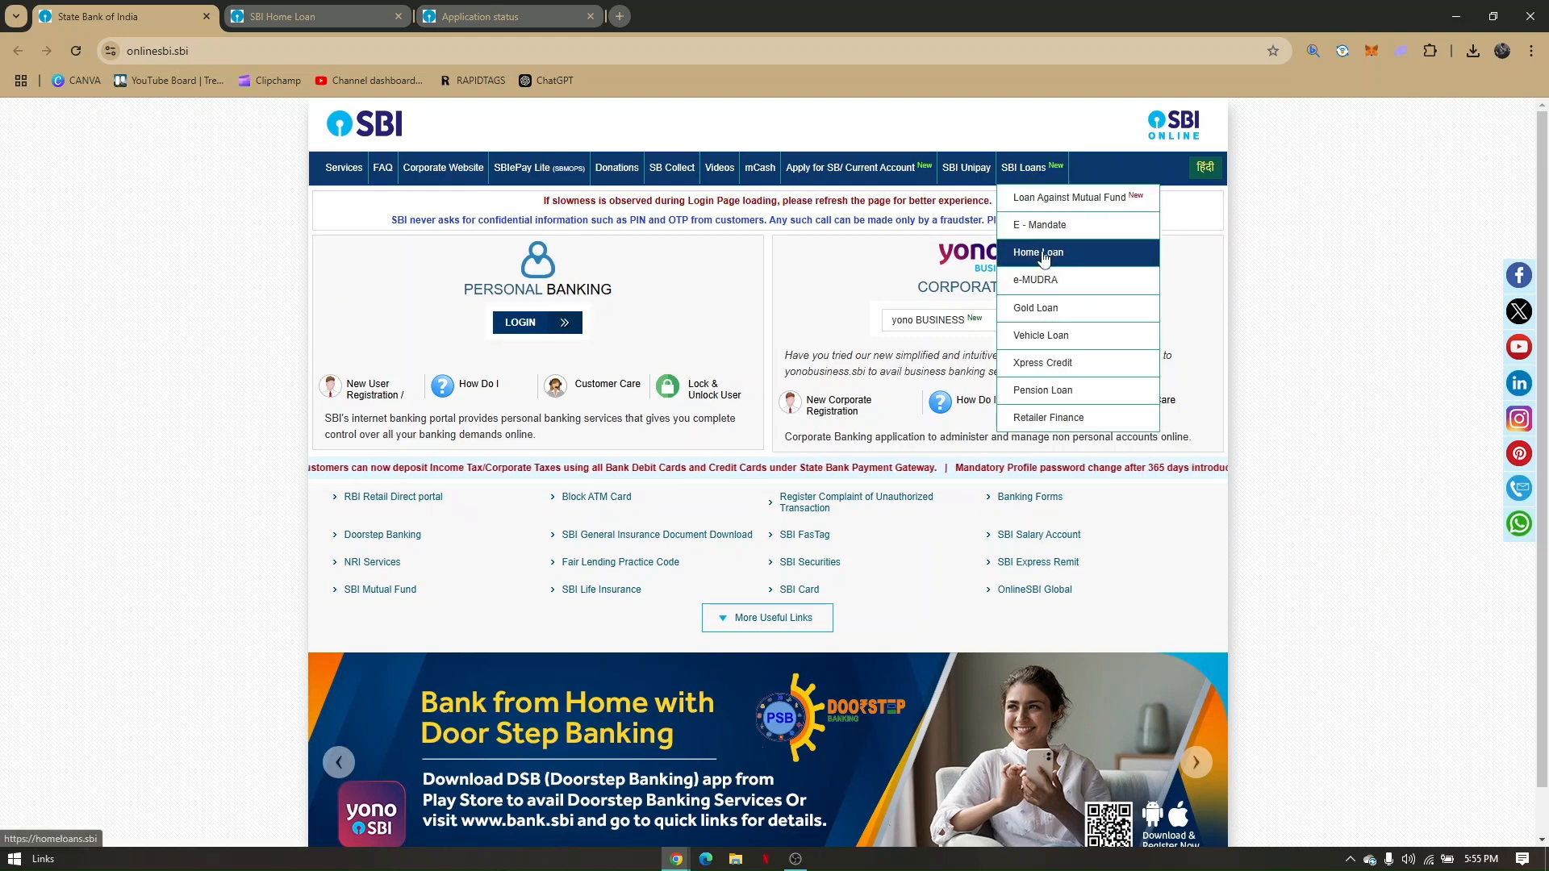
Step: Open the SBI Home Loans site and review its highlights and Apply Online section
{"action": "left_click", "coordinate": [1036, 253]}
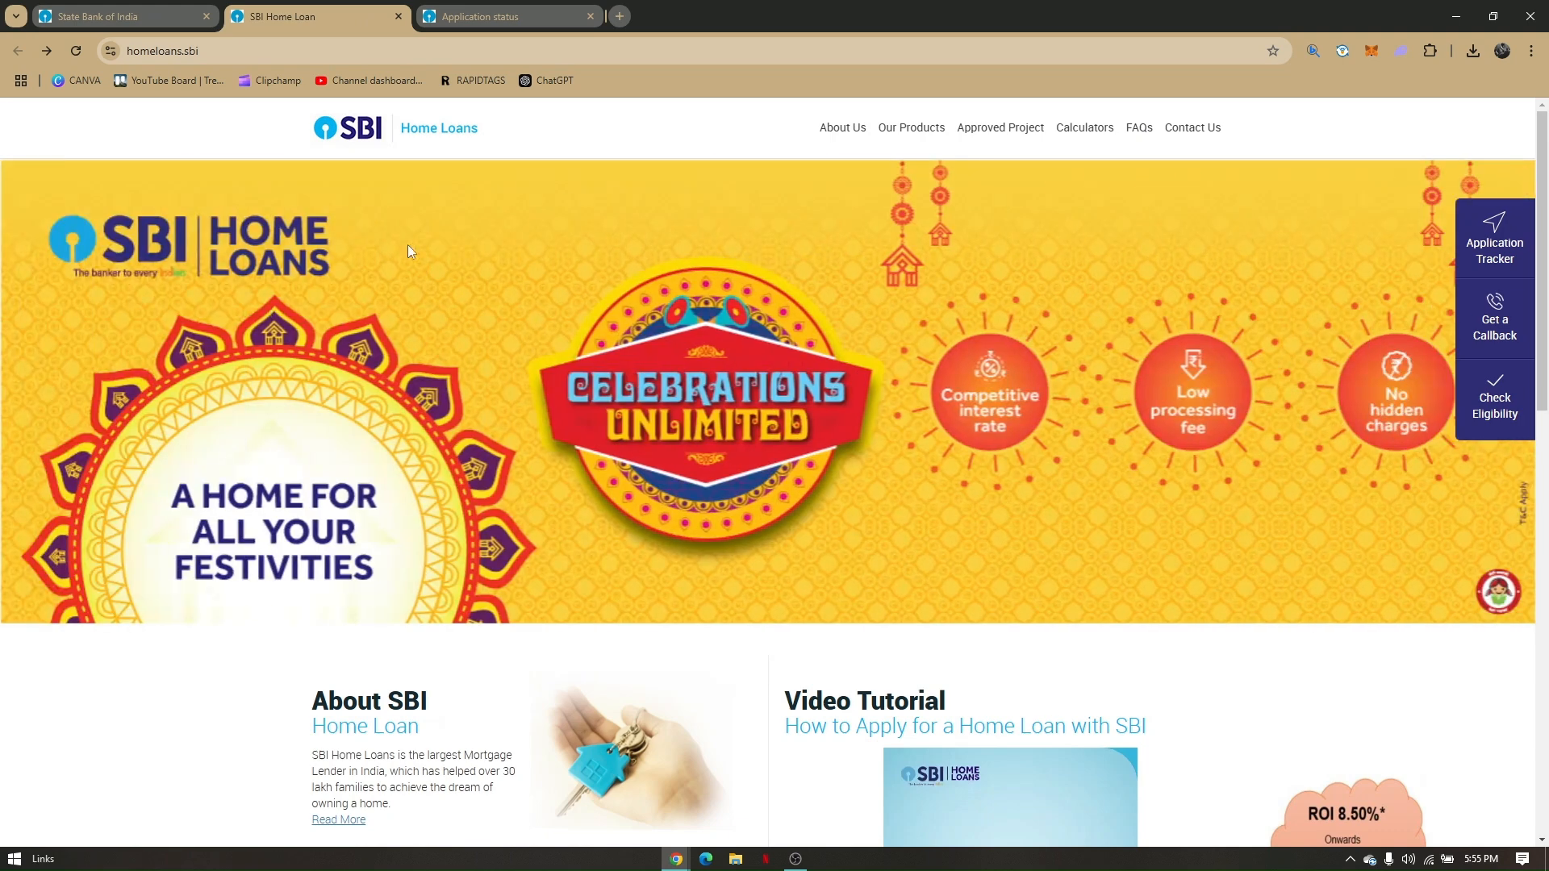
{"action": "scroll", "scroll_direction": "down", "scroll_amount": 3}
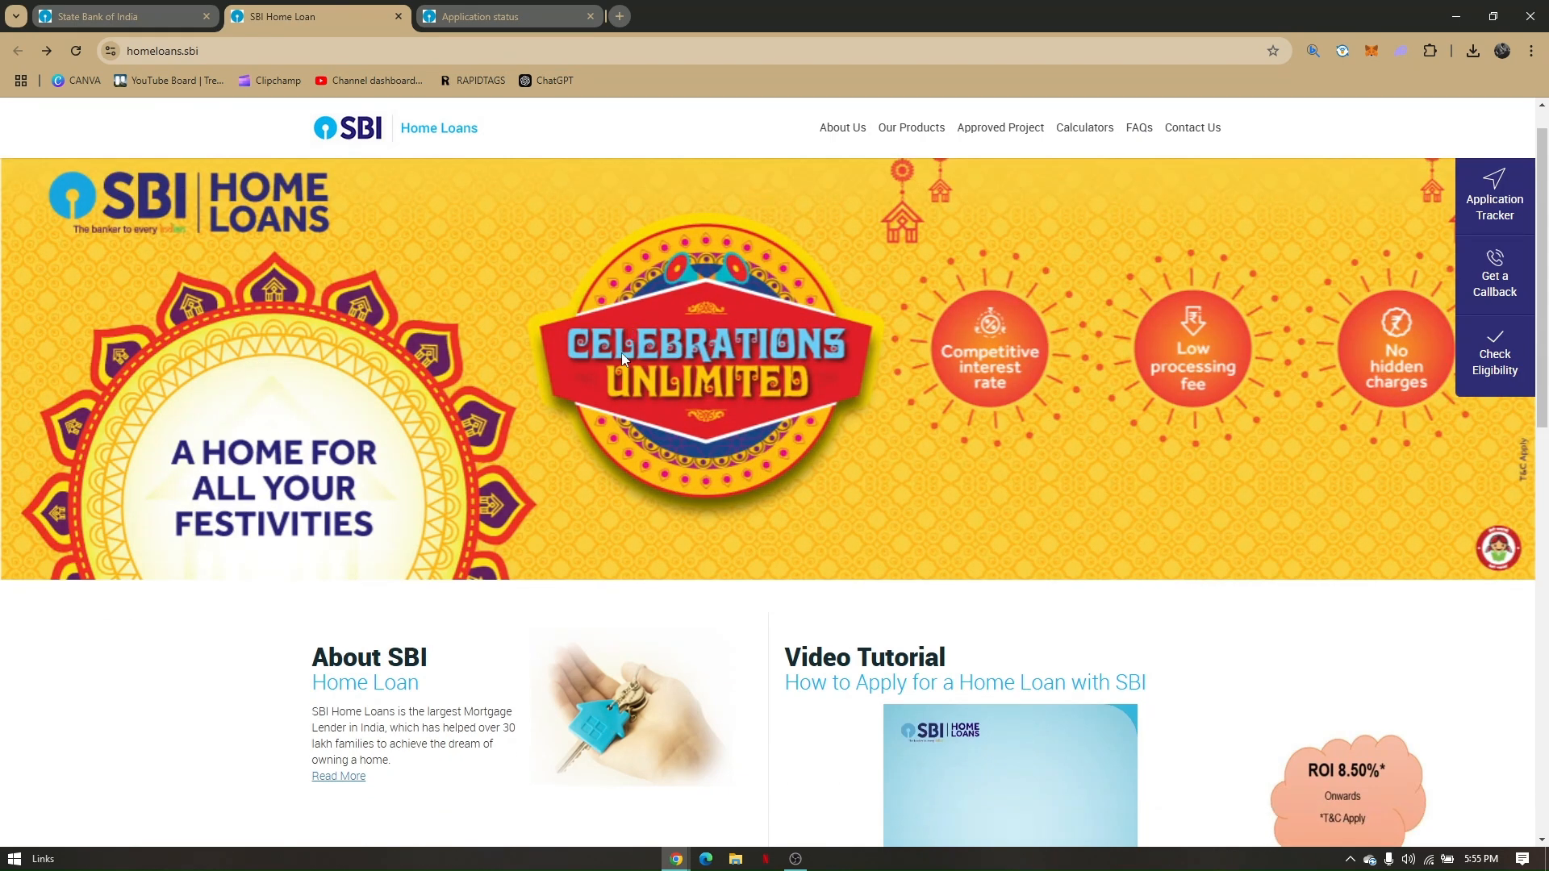
{"action": "scroll", "scroll_direction": "down", "scroll_amount": 3}
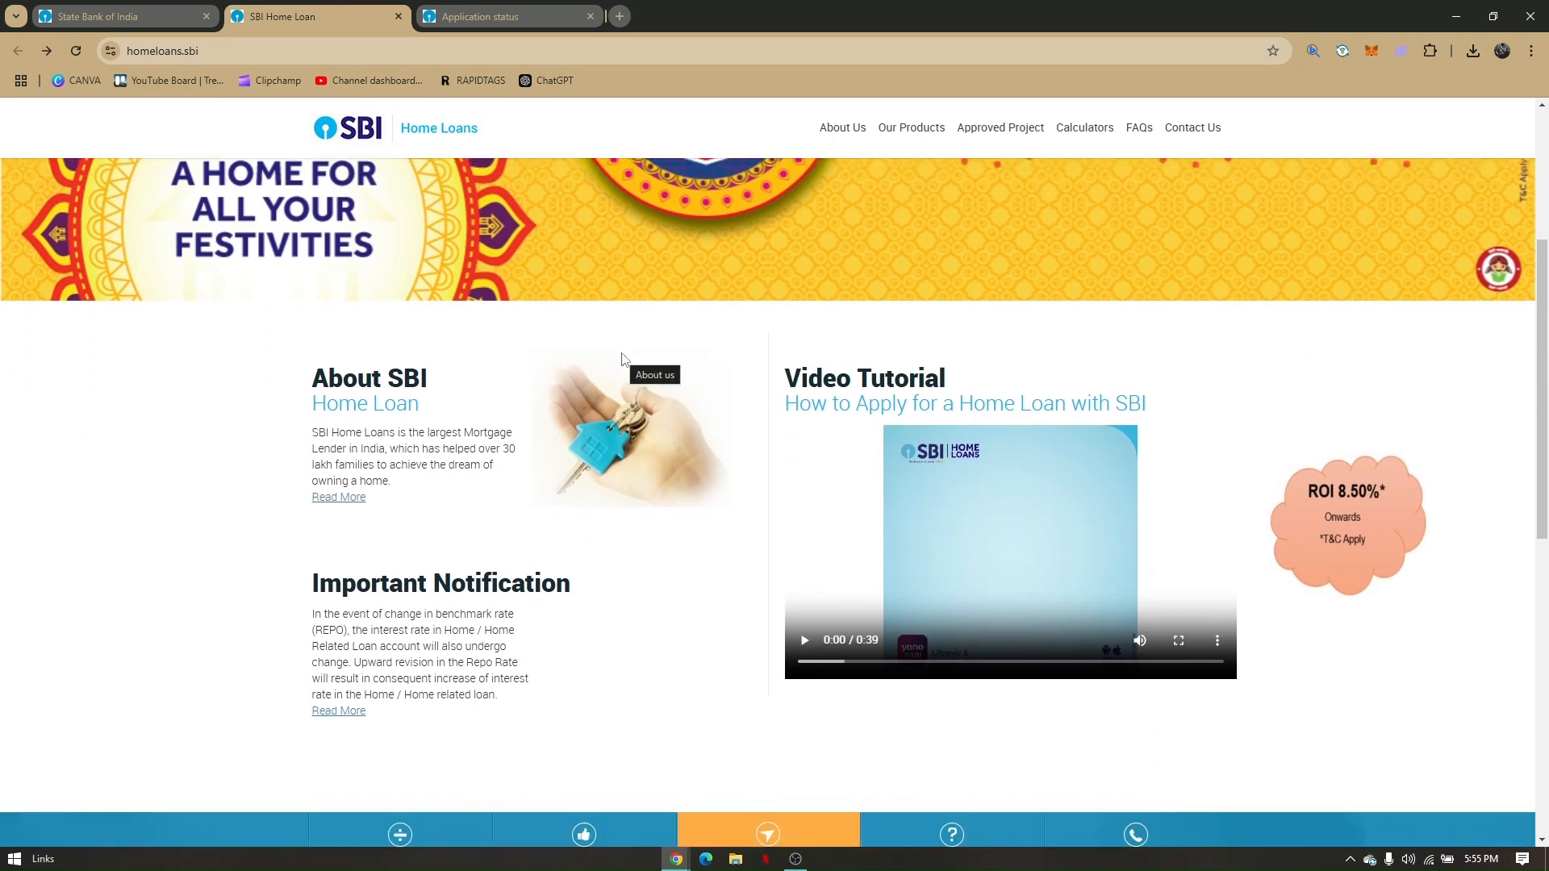
{"action": "mouse_move", "coordinate": [311, 436]}
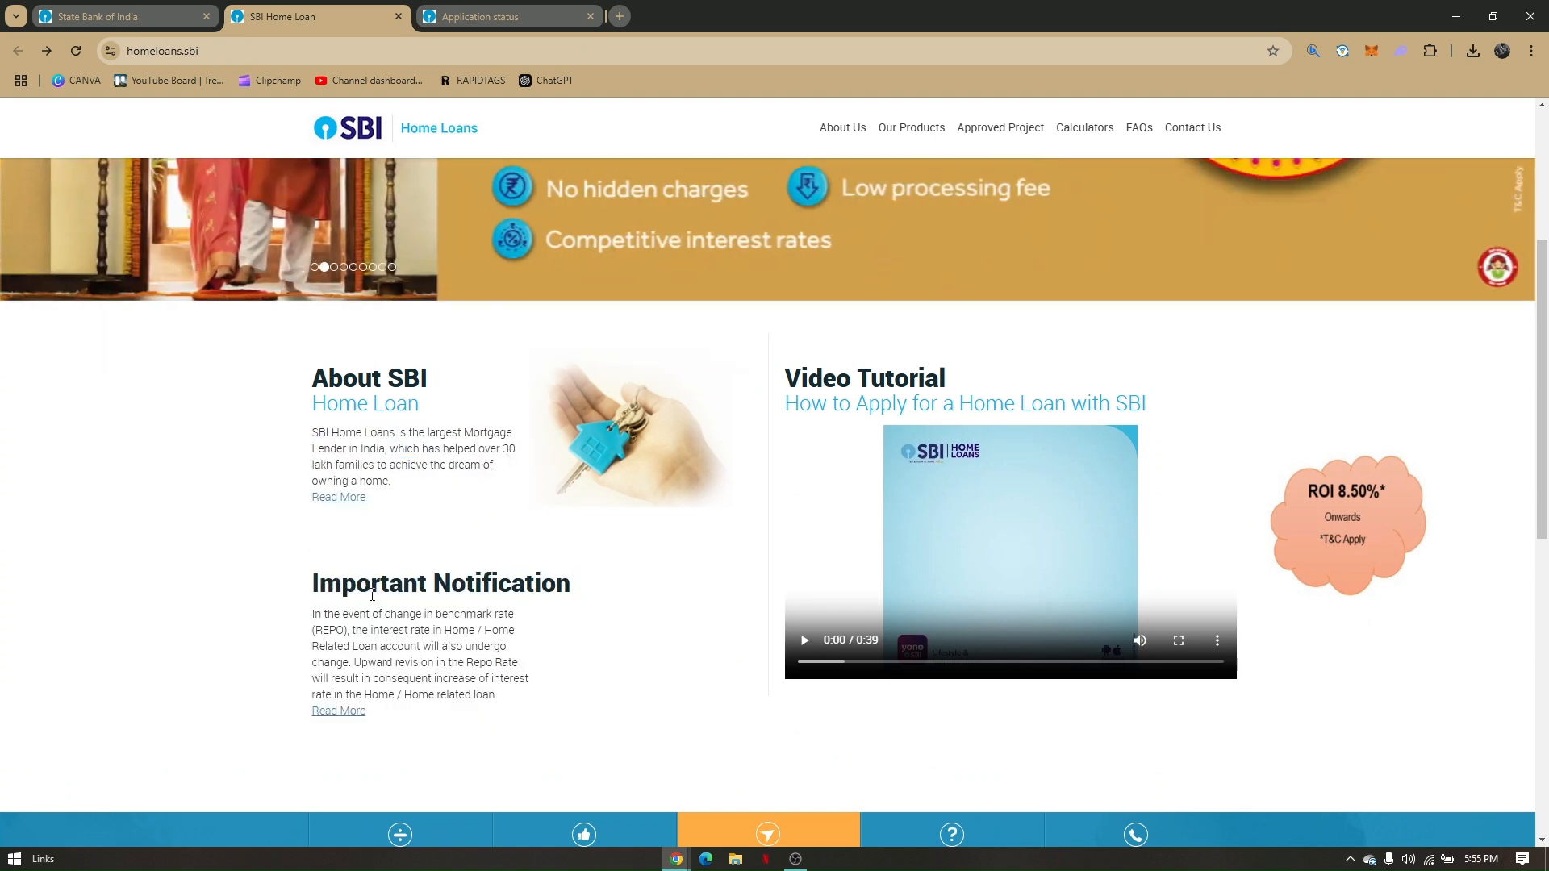
{"action": "scroll", "scroll_direction": "down", "scroll_amount": 3}
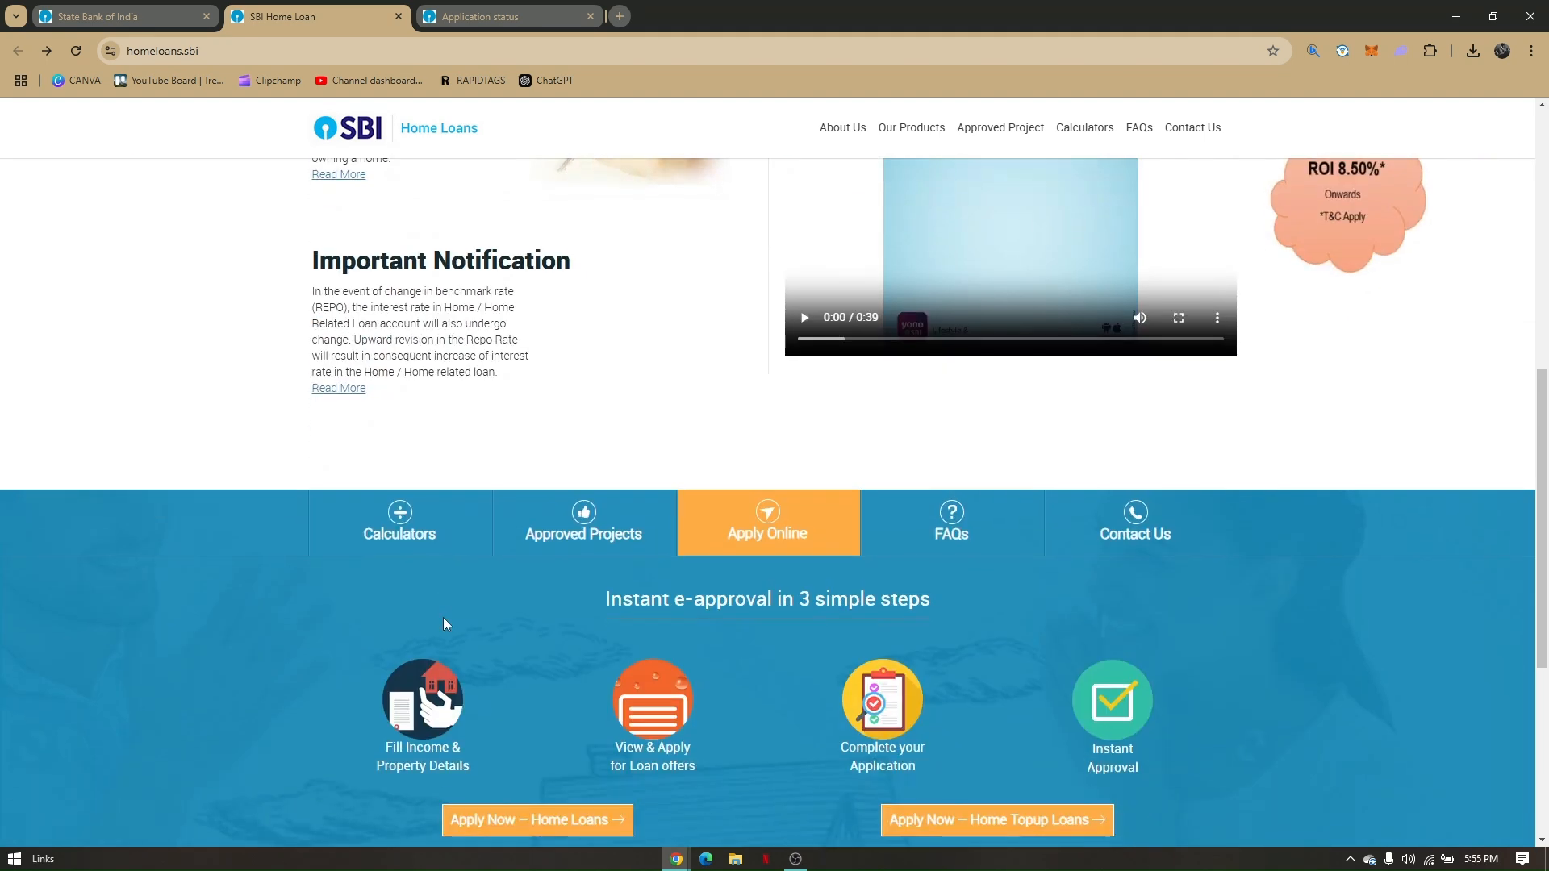
{"action": "mouse_move", "coordinate": [571, 618]}
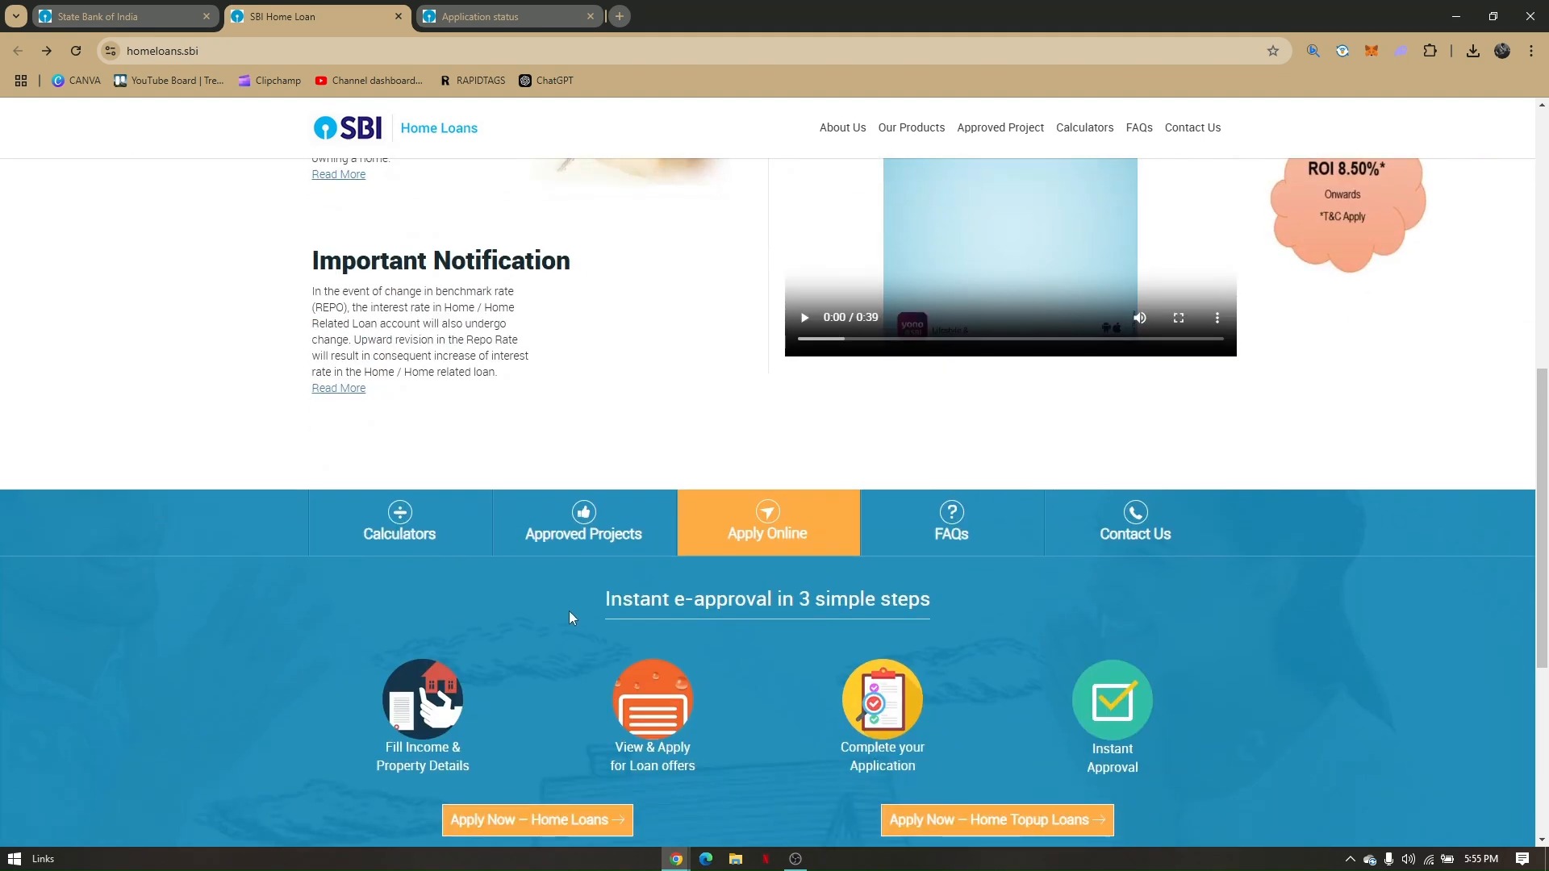
{"action": "scroll", "scroll_direction": "up", "scroll_amount": 3}
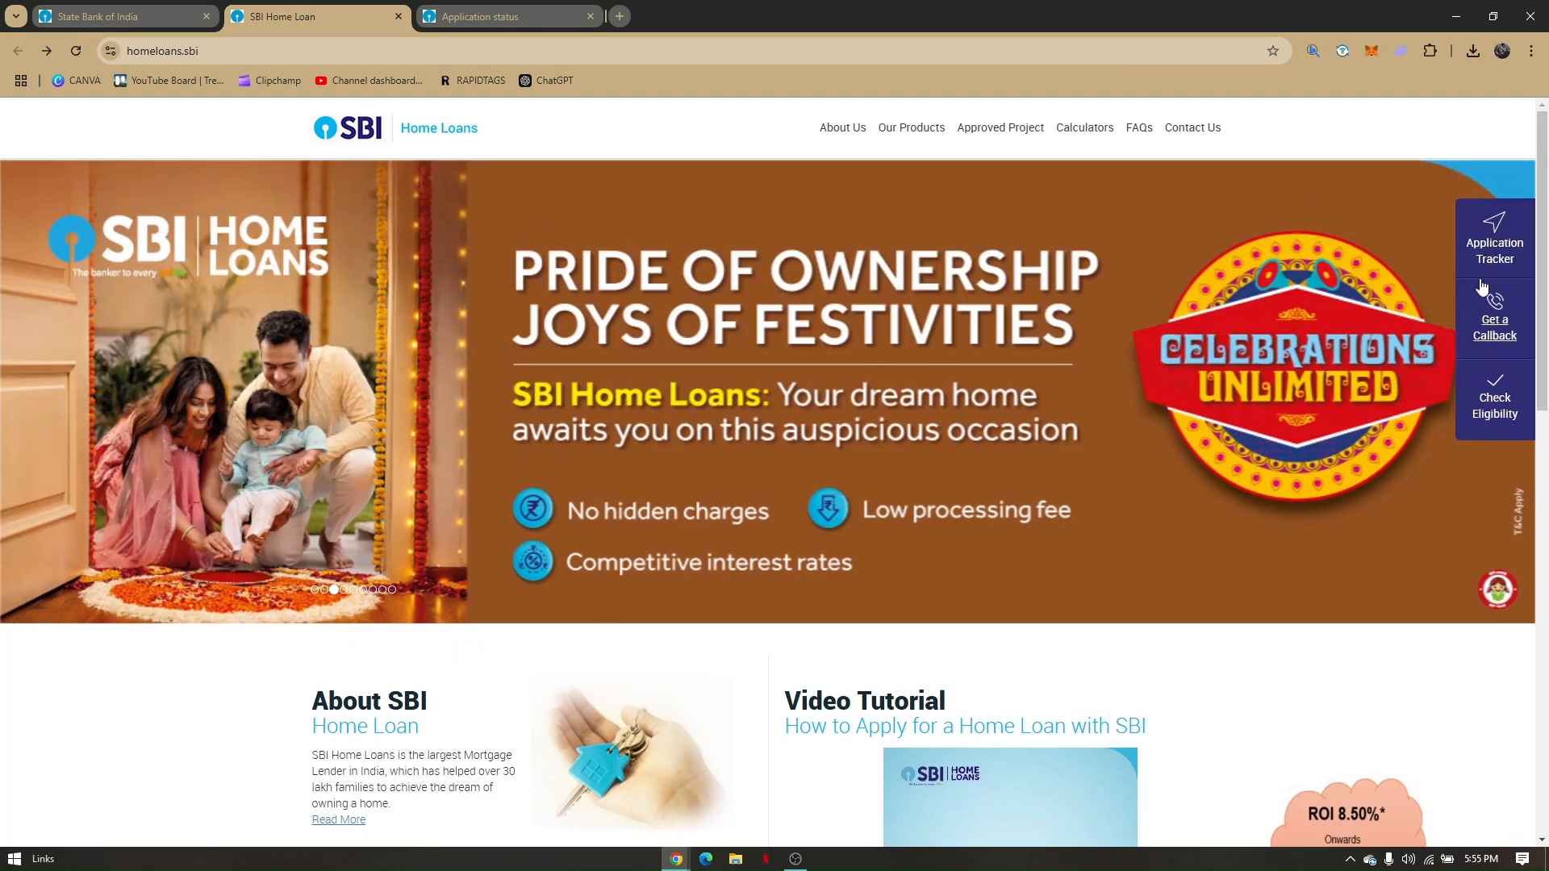
{"action": "mouse_move", "coordinate": [484, 42]}
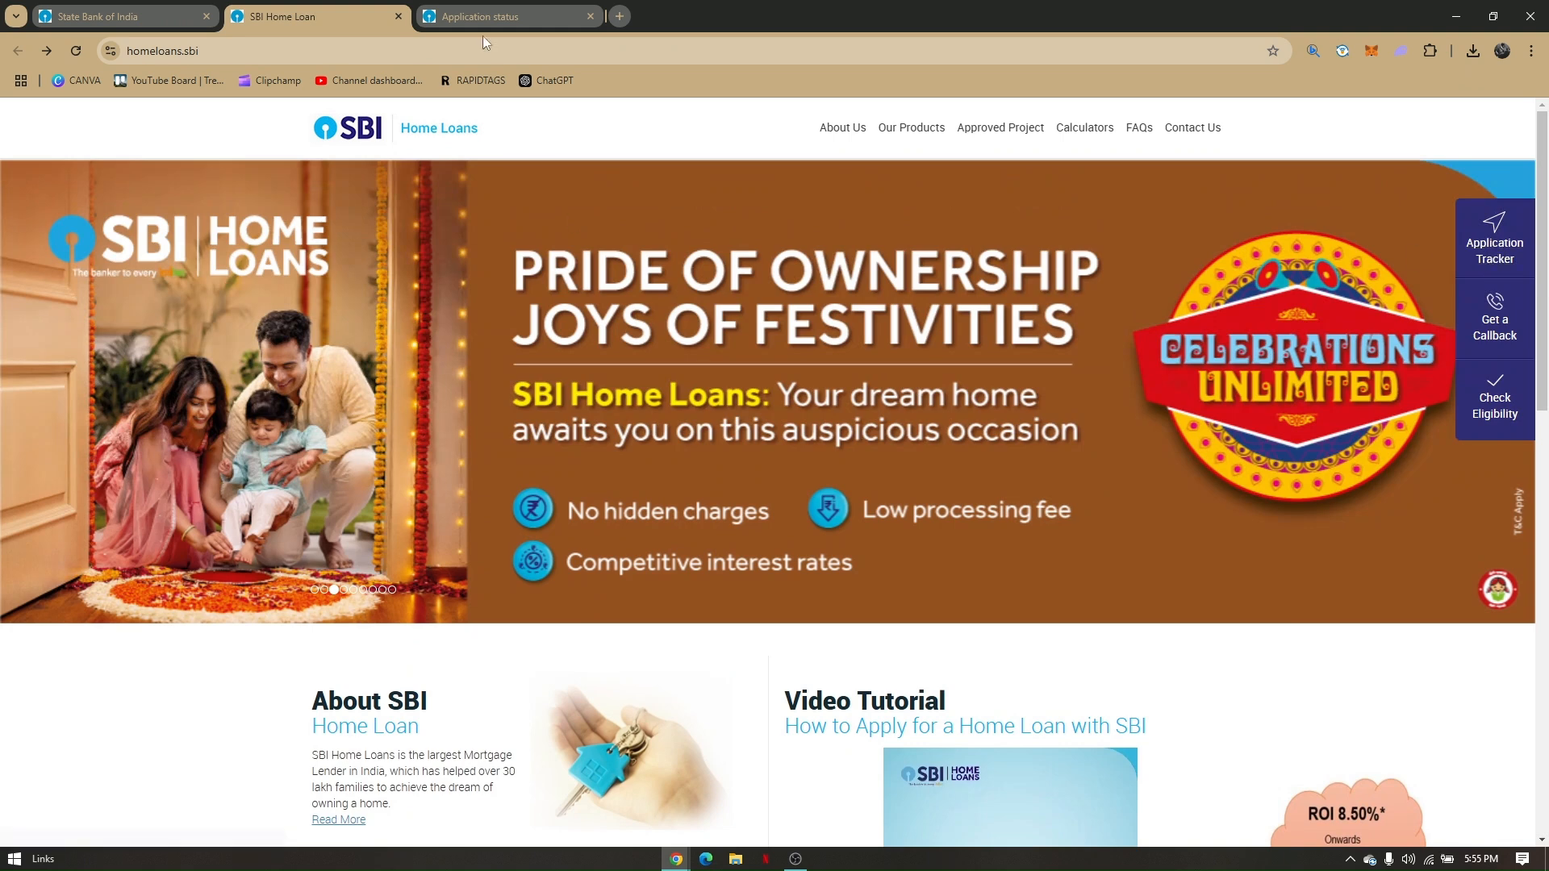
Step: Switch to the onlineapply.sbi.co.in portal and look over its loan categories
{"action": "left_click", "coordinate": [504, 17]}
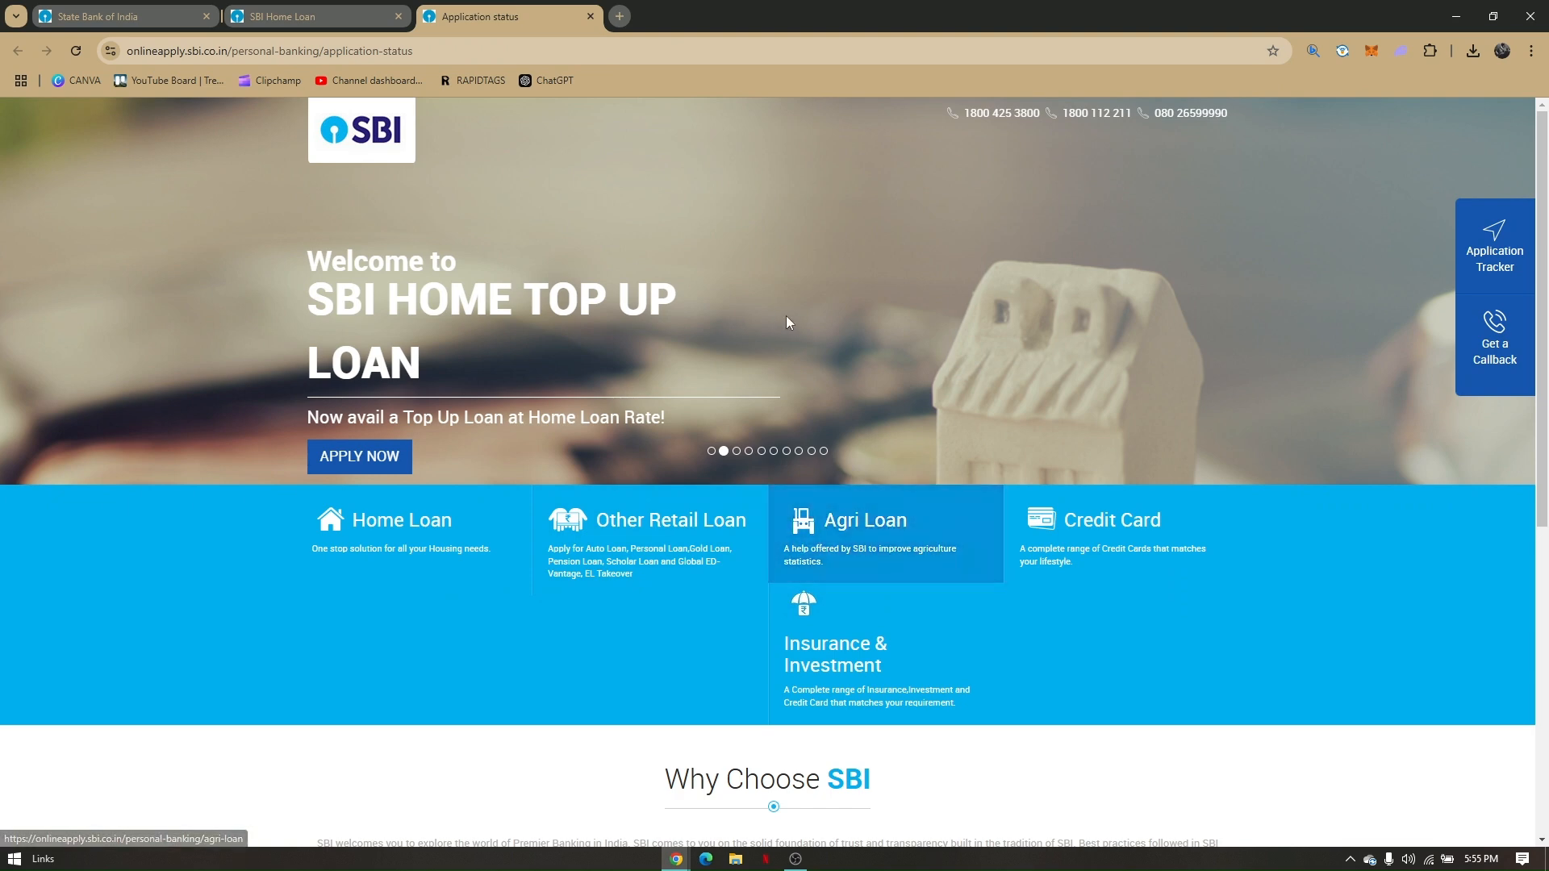
{"action": "mouse_move", "coordinate": [1183, 368]}
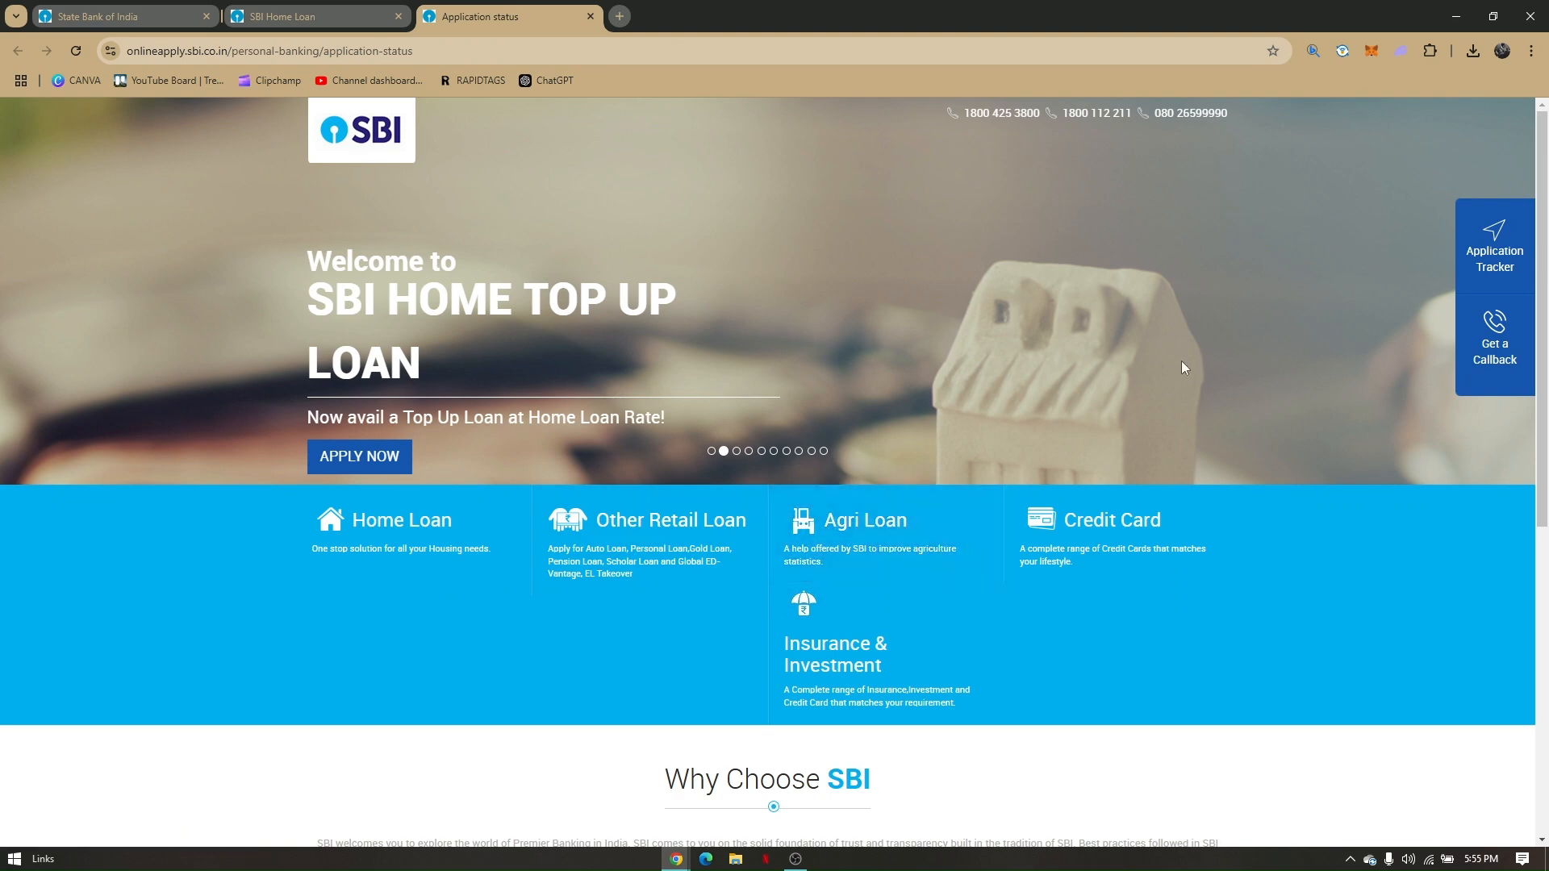
{"action": "scroll", "scroll_direction": "down", "scroll_amount": 3}
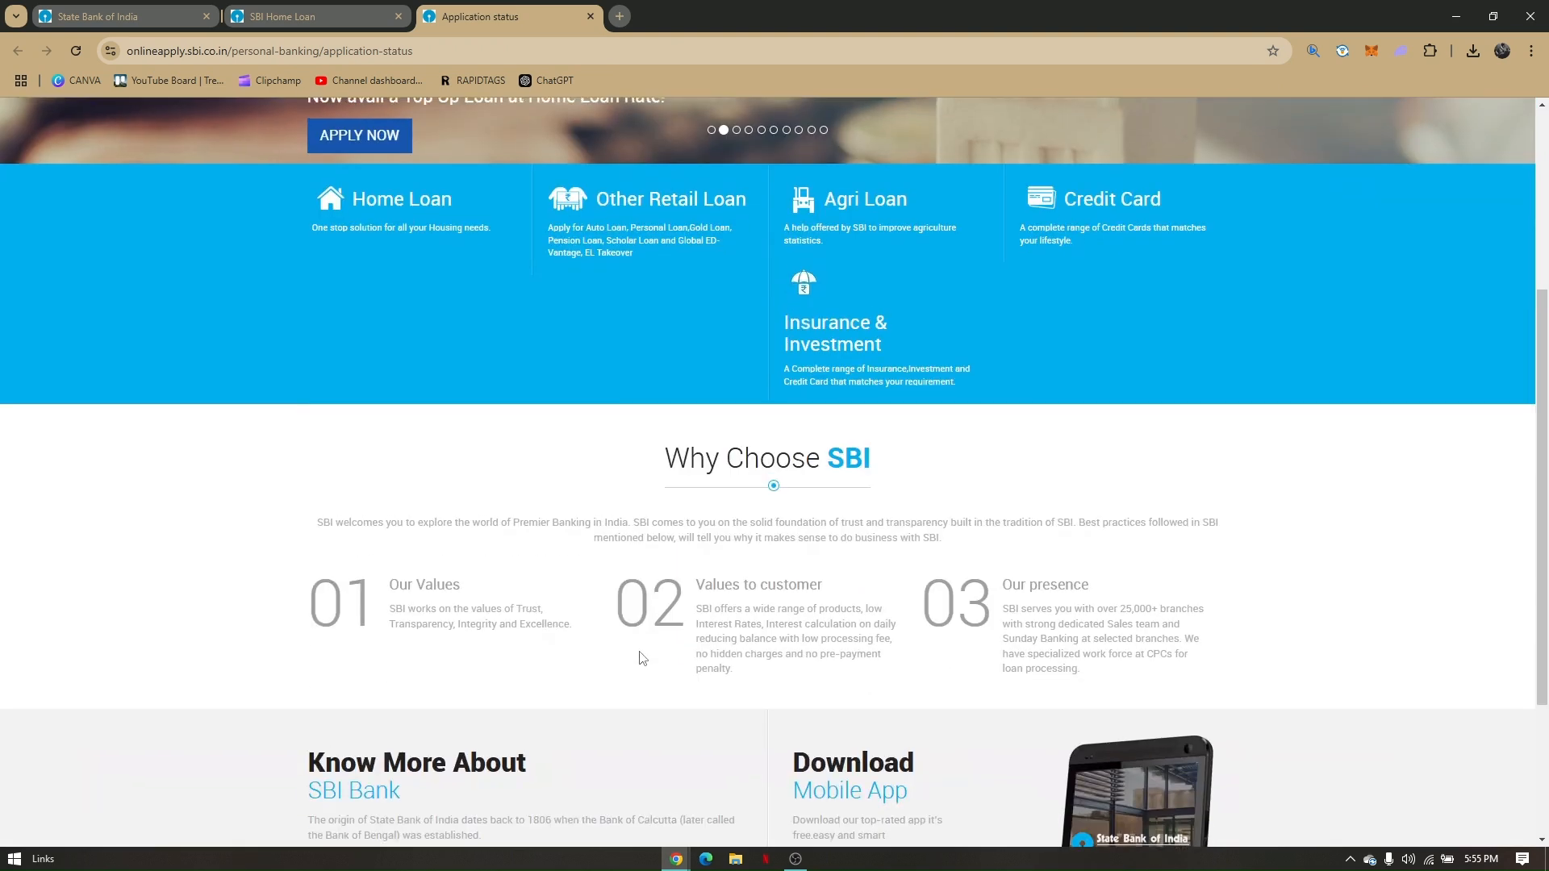
{"action": "scroll", "scroll_direction": "up", "scroll_amount": 3}
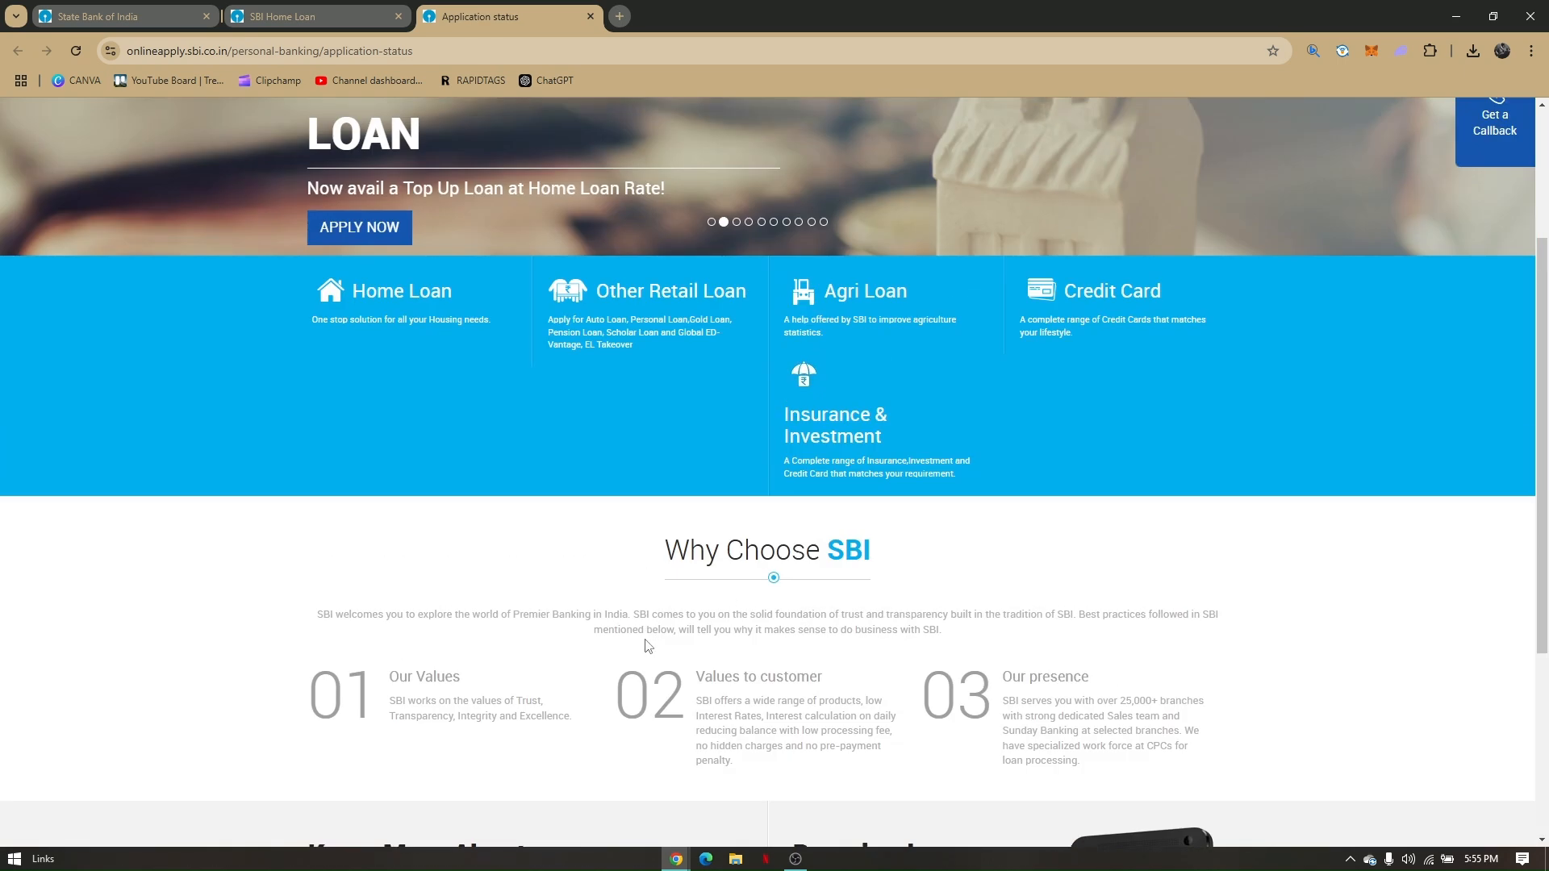
{"action": "scroll", "scroll_direction": "up", "scroll_amount": 3}
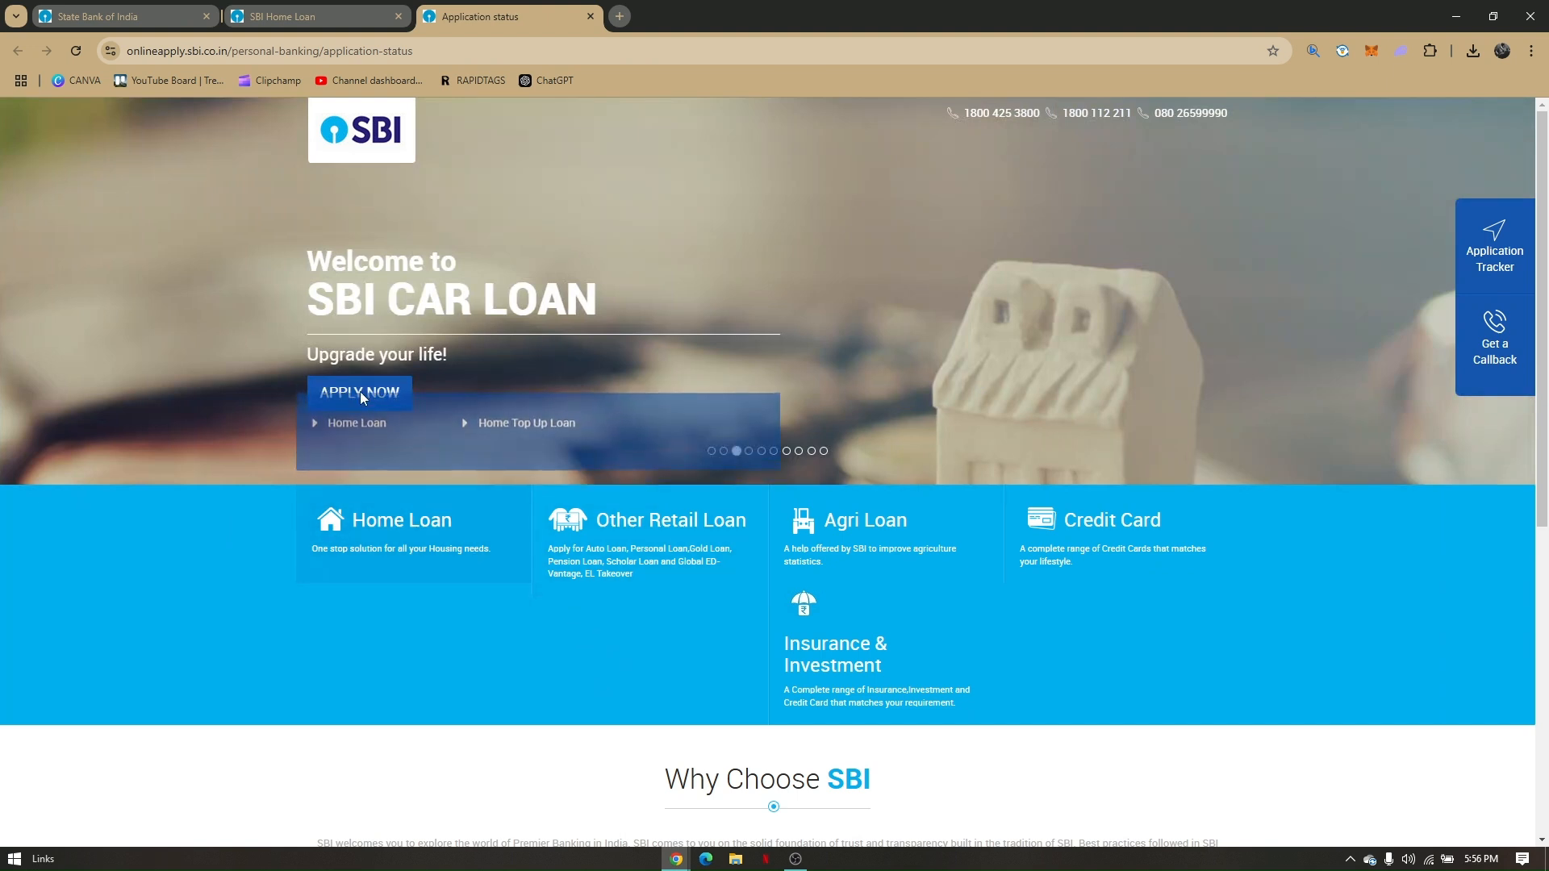
Step: Start the SBI Auto Loan application, reaching the relationship-with-bank eligibility step
{"action": "left_click", "coordinate": [360, 392]}
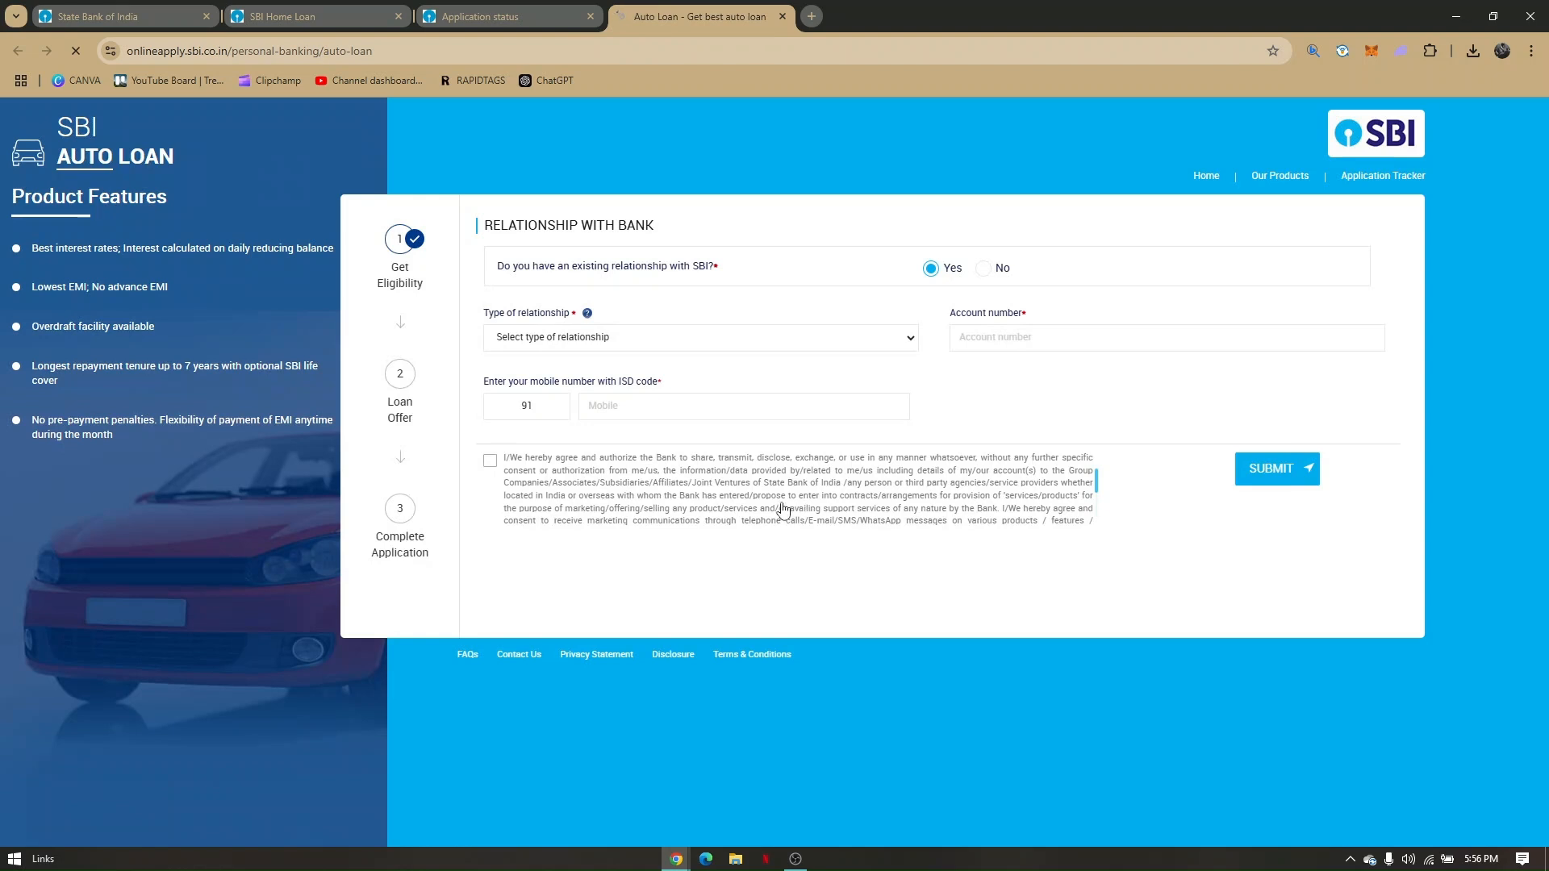
{"action": "mouse_move", "coordinate": [651, 319]}
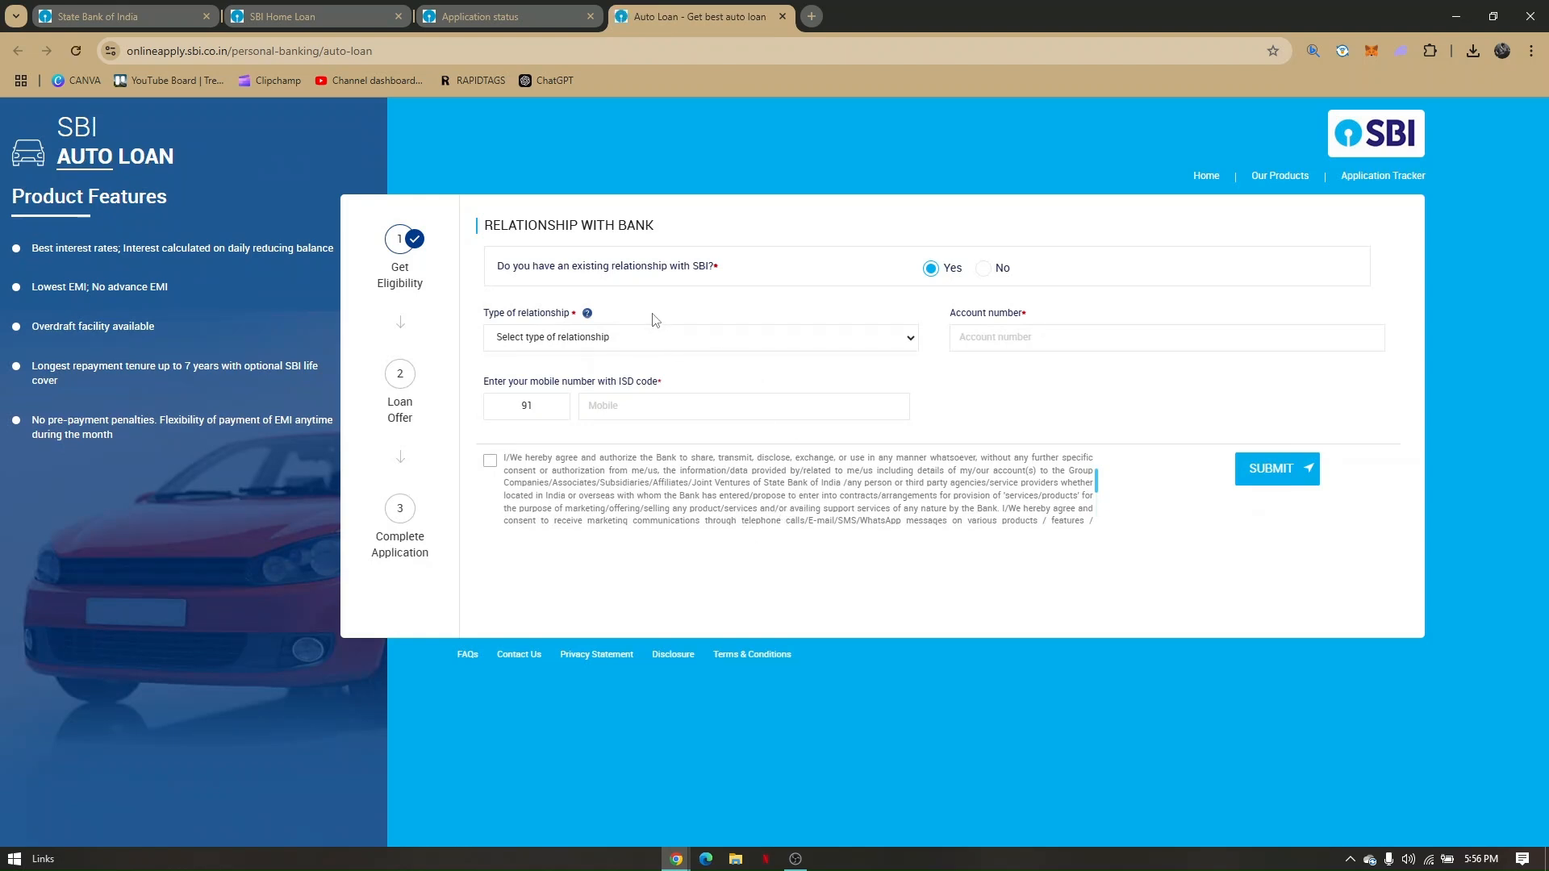
{"action": "mouse_move", "coordinate": [631, 302]}
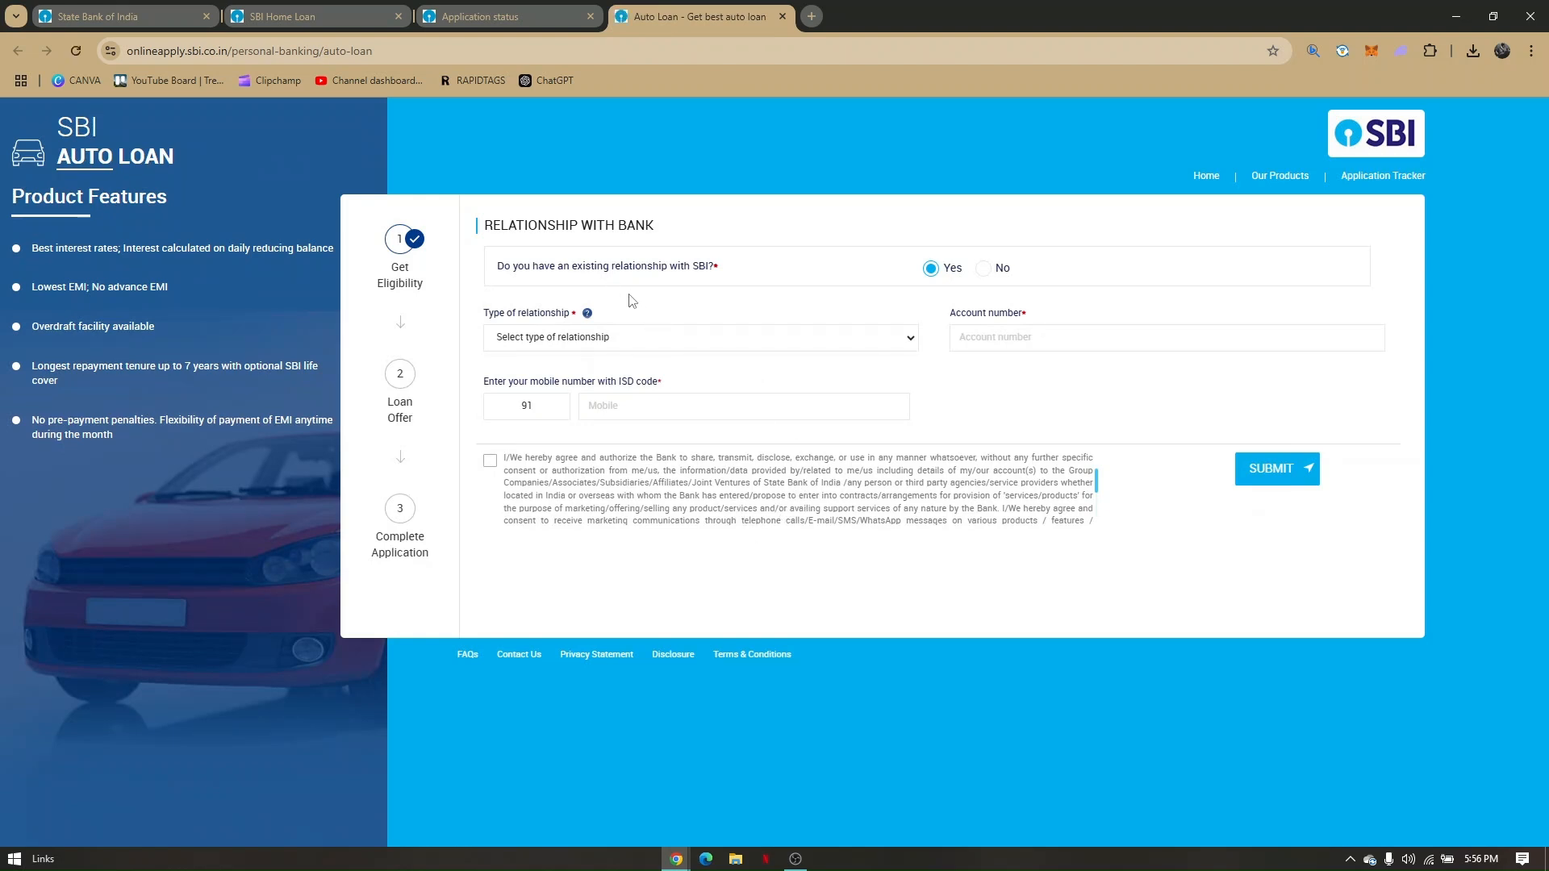
{"action": "mouse_move", "coordinate": [699, 300]}
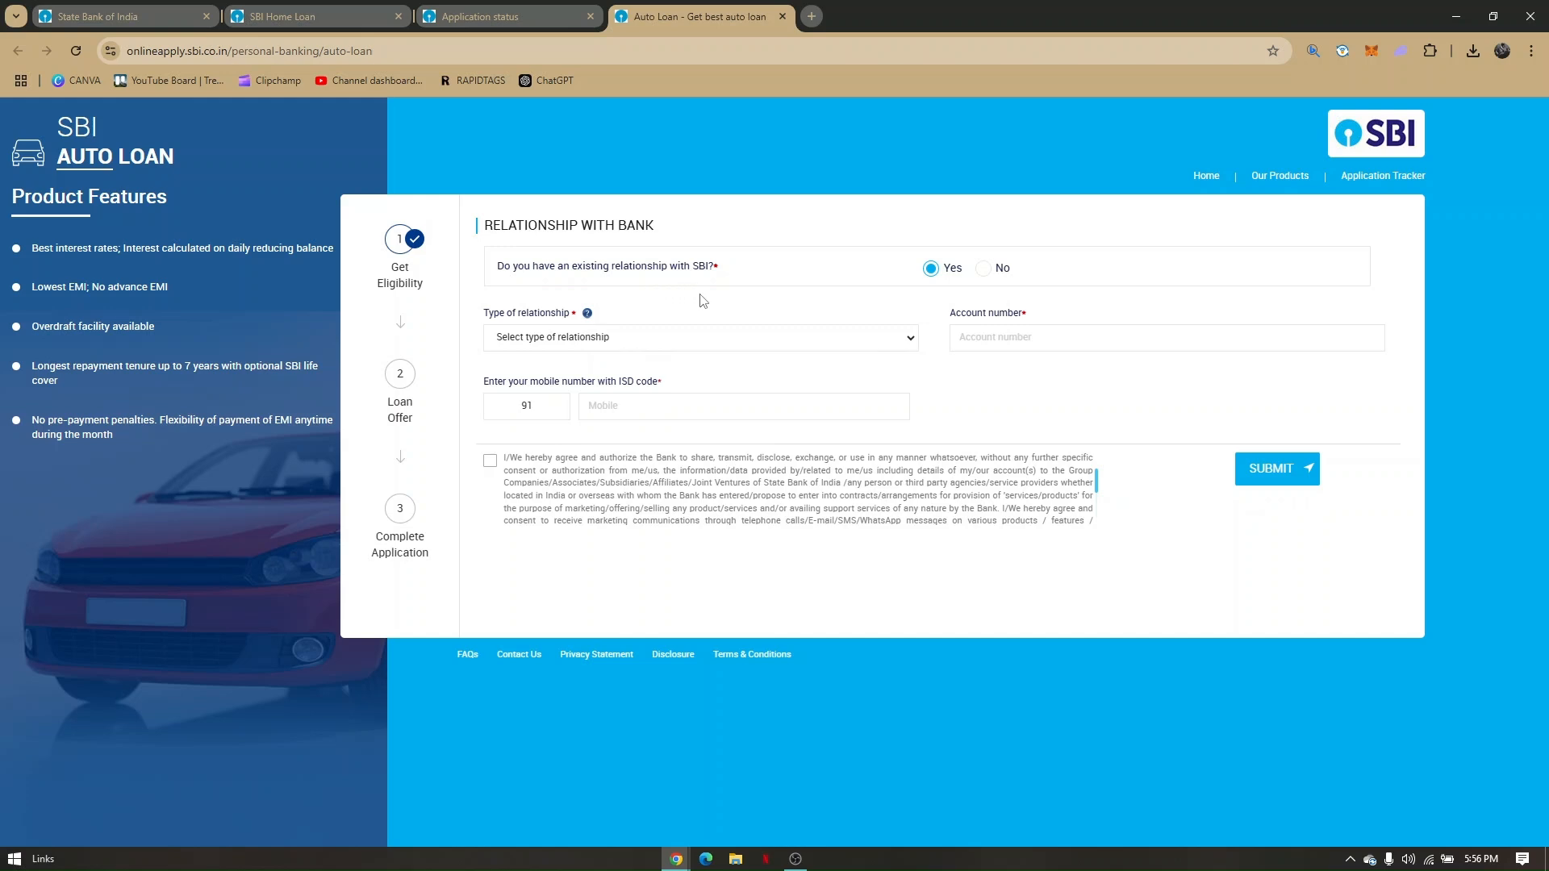
{"action": "mouse_move", "coordinate": [942, 517]}
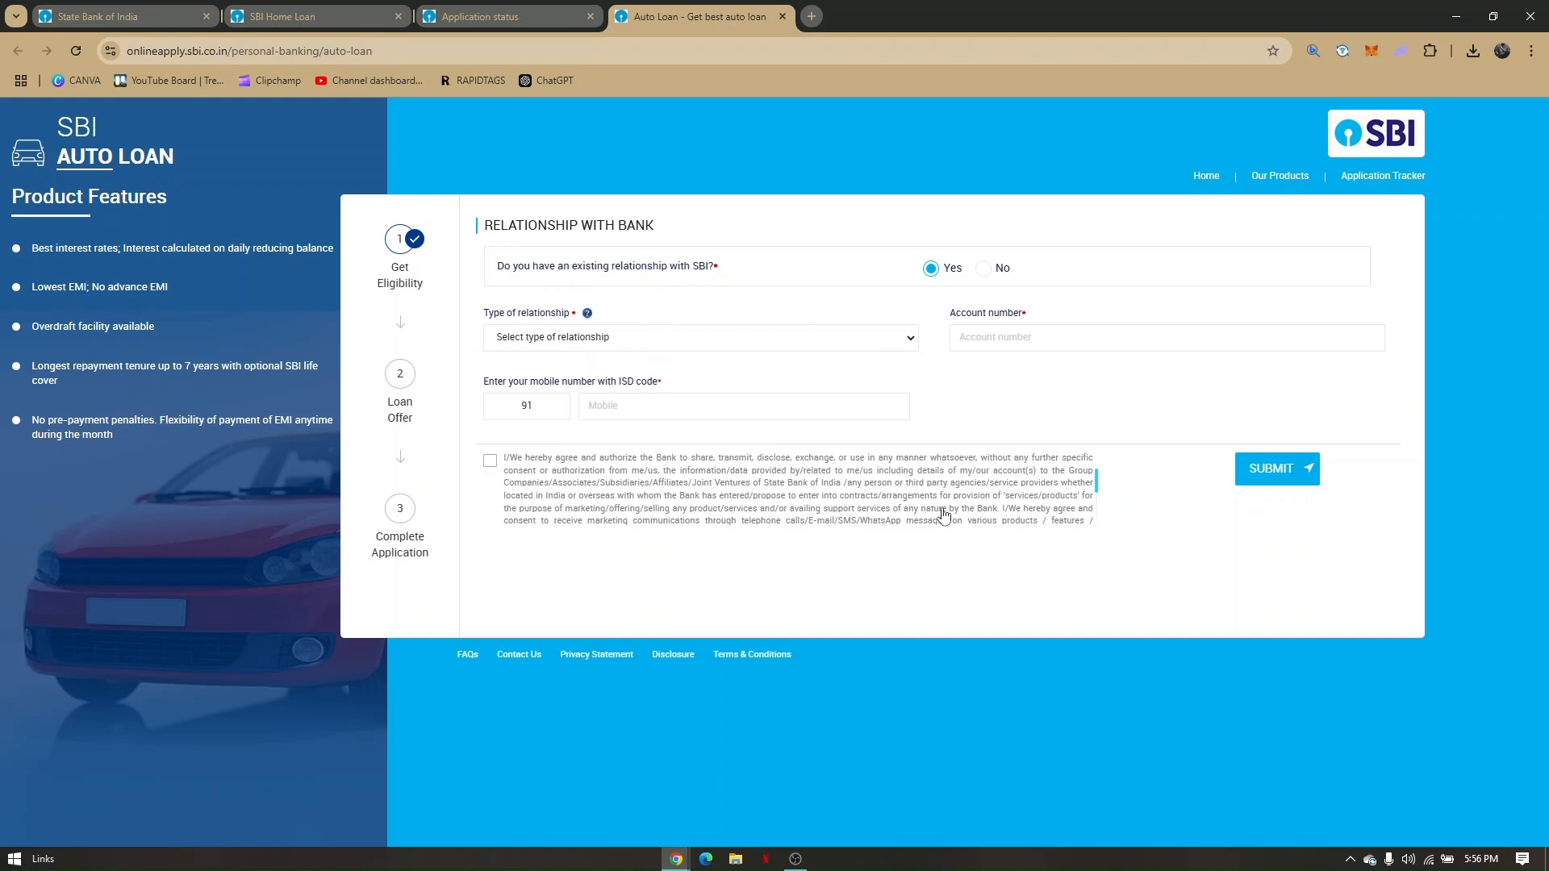
{"action": "mouse_move", "coordinate": [371, 277]}
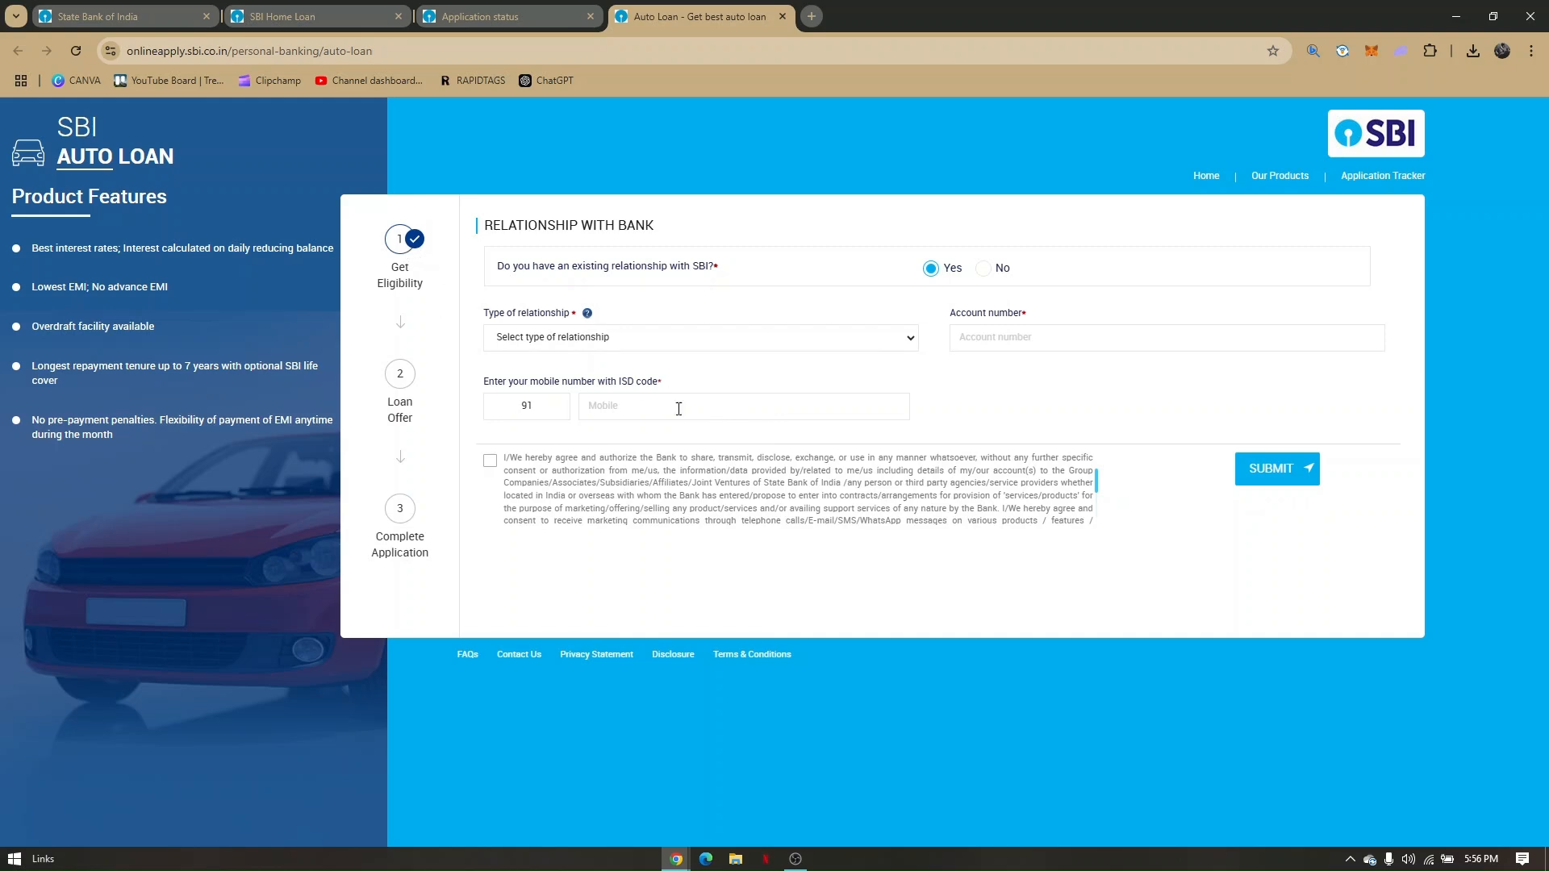
{"action": "mouse_move", "coordinate": [405, 254]}
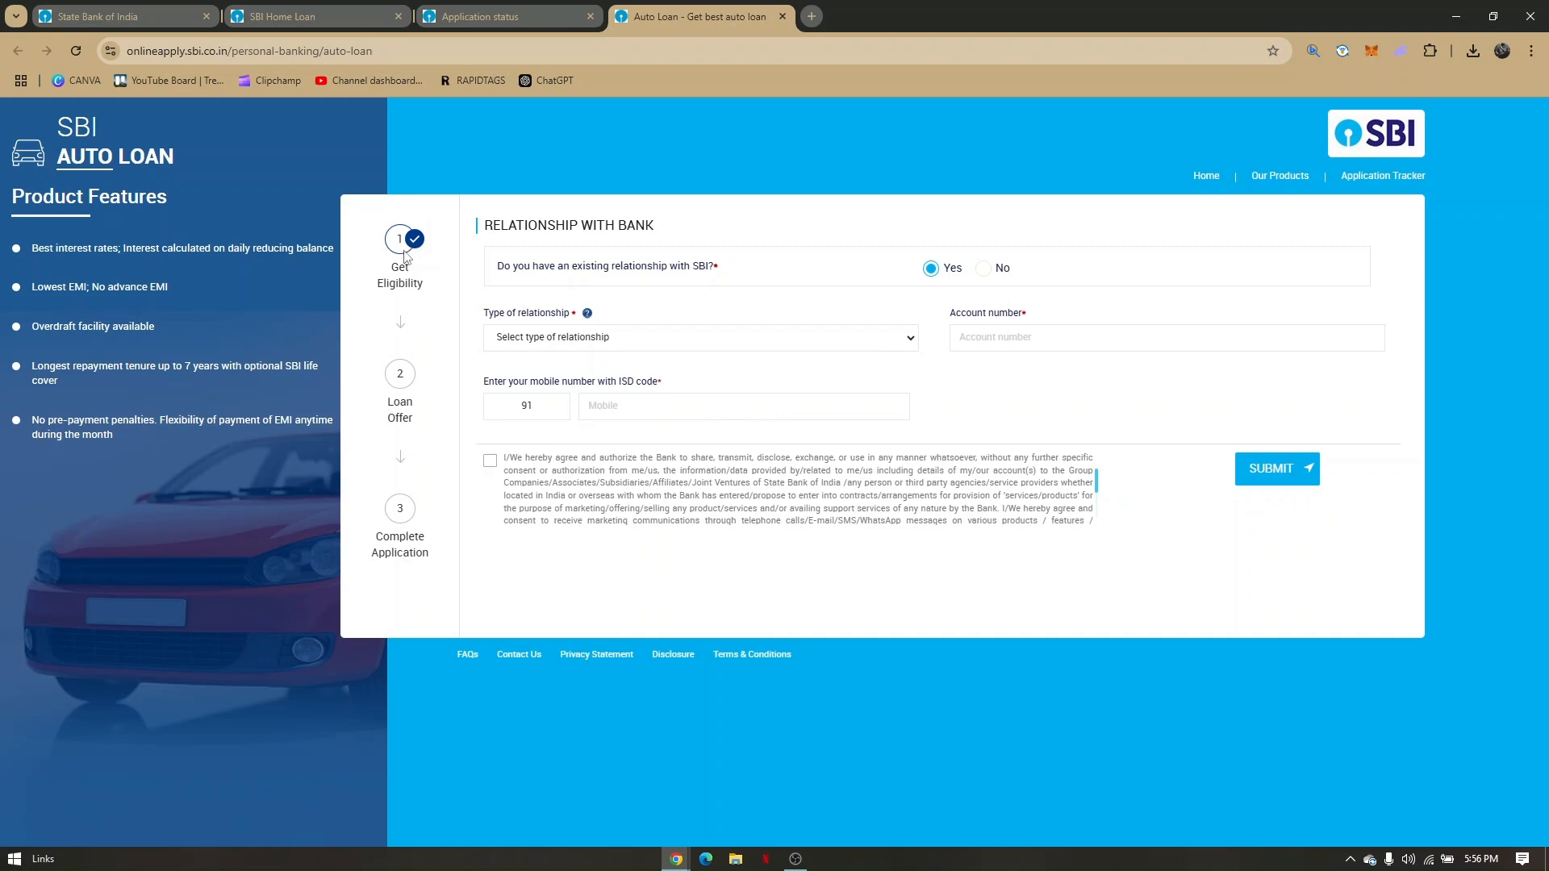
{"action": "mouse_move", "coordinate": [1006, 386]}
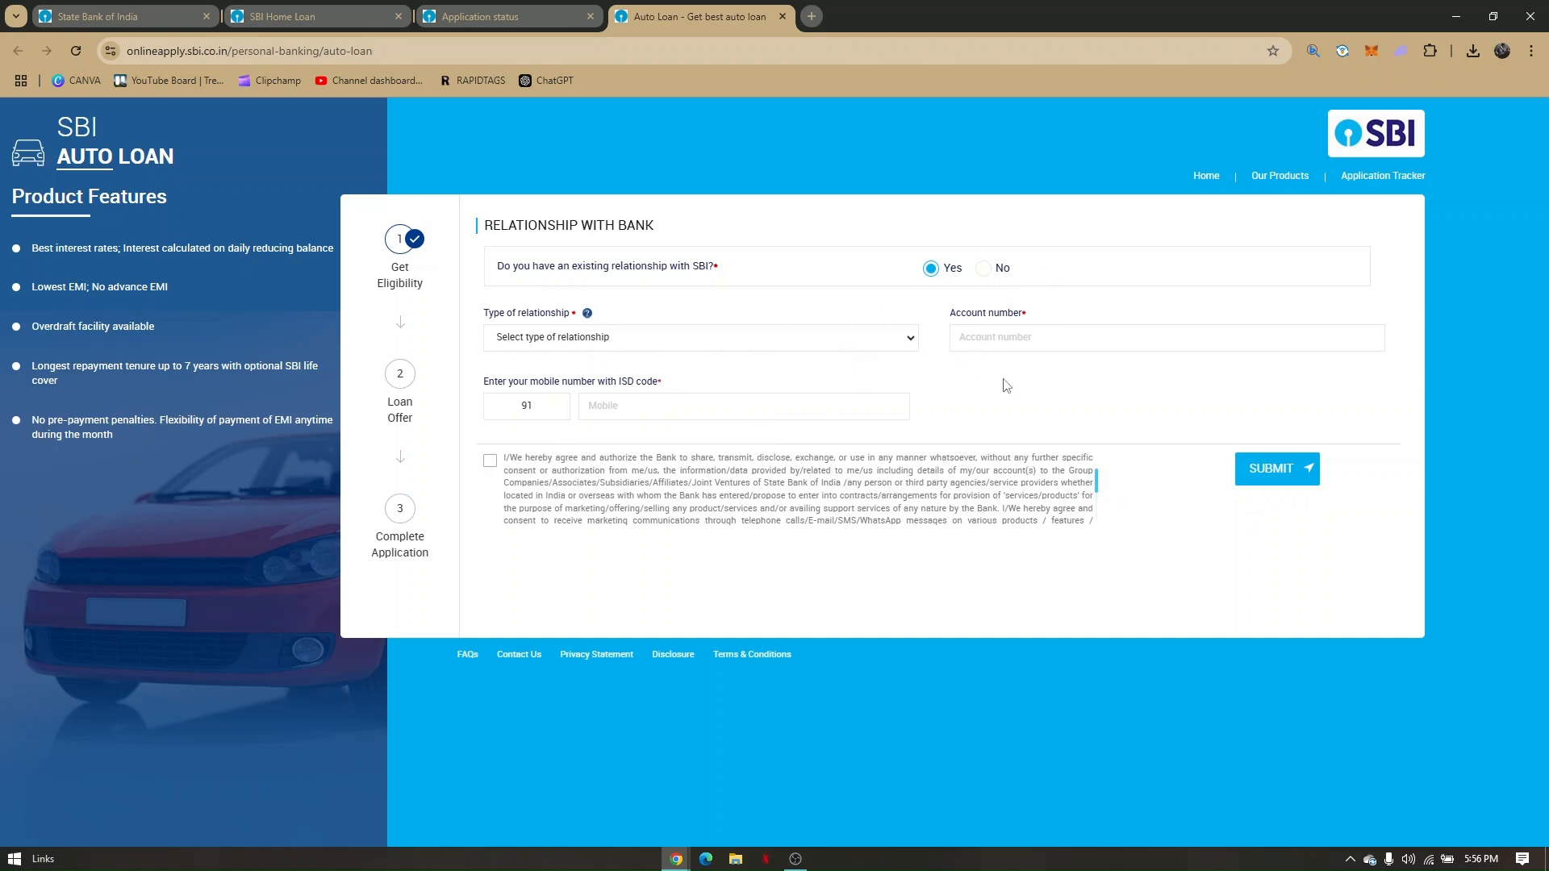
{"action": "mouse_move", "coordinate": [415, 353]}
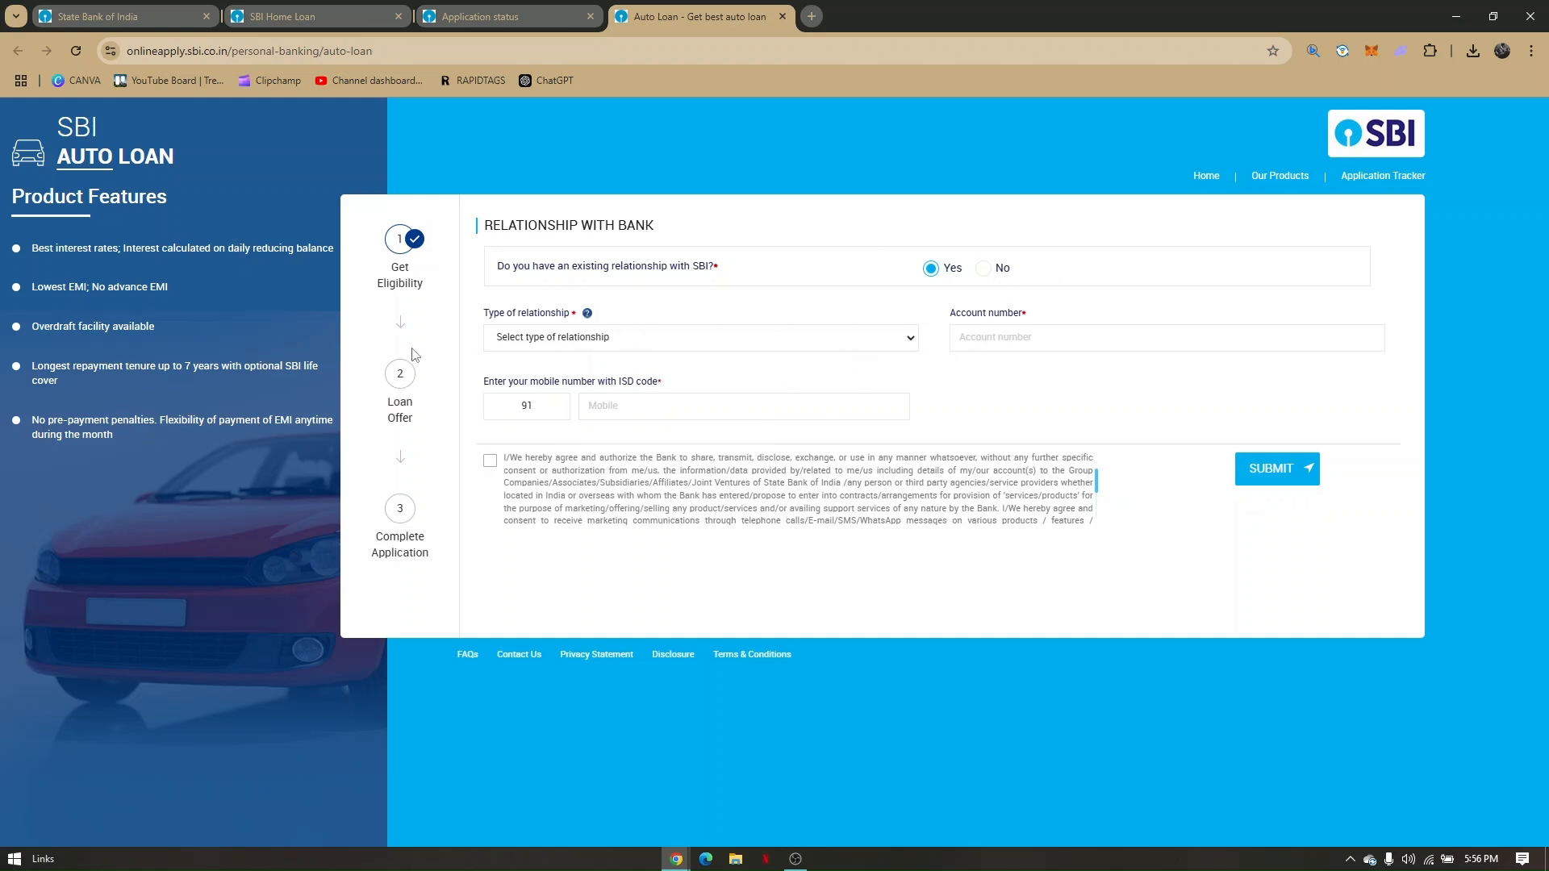
{"action": "mouse_move", "coordinate": [410, 361]}
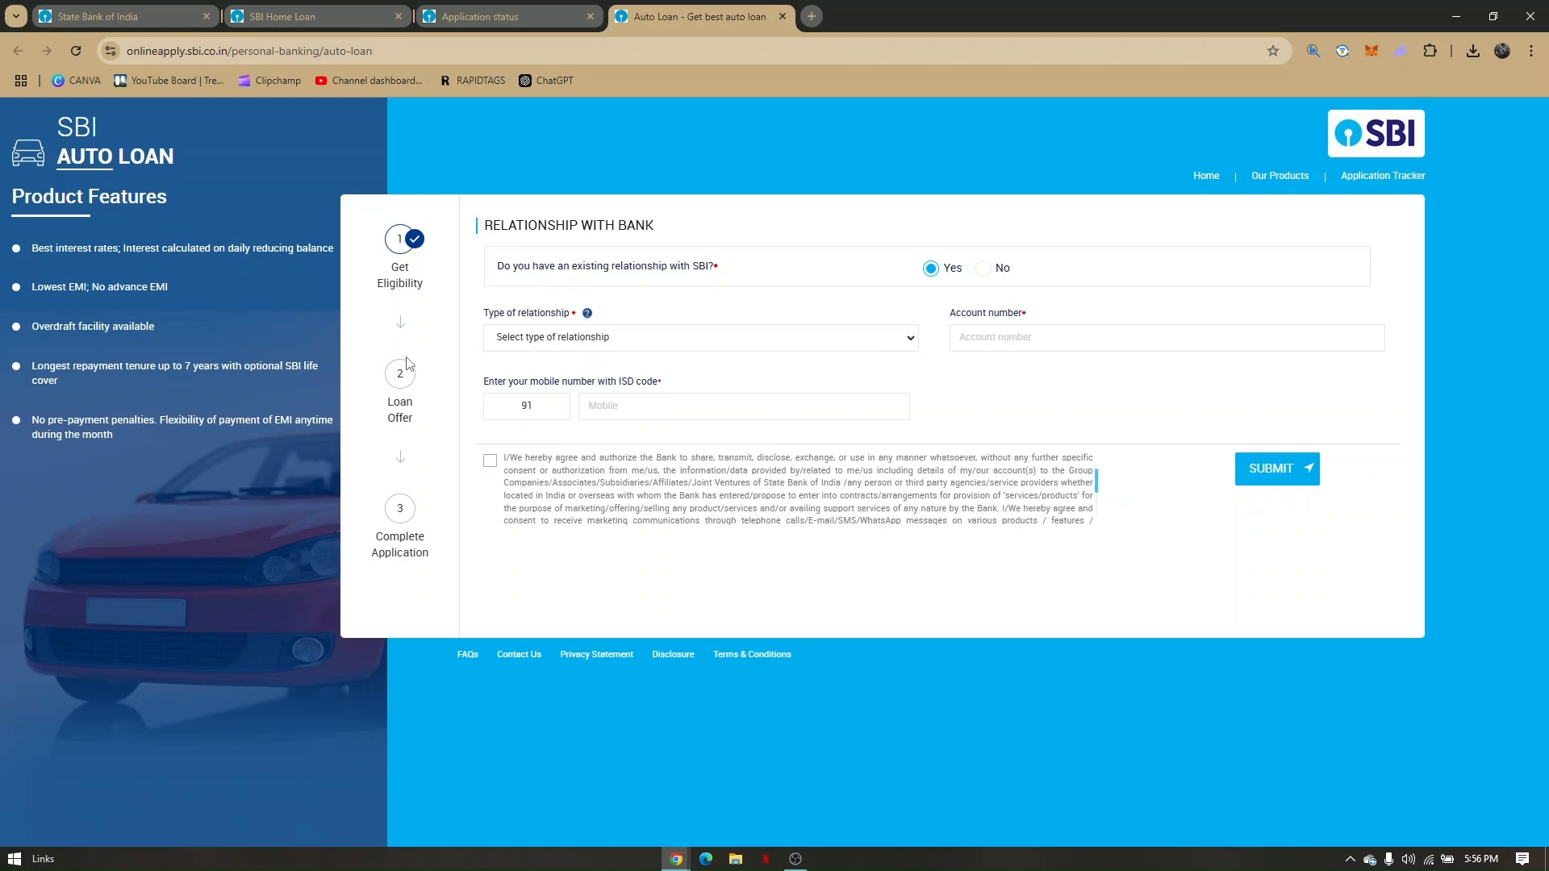
{"action": "mouse_move", "coordinate": [396, 437]}
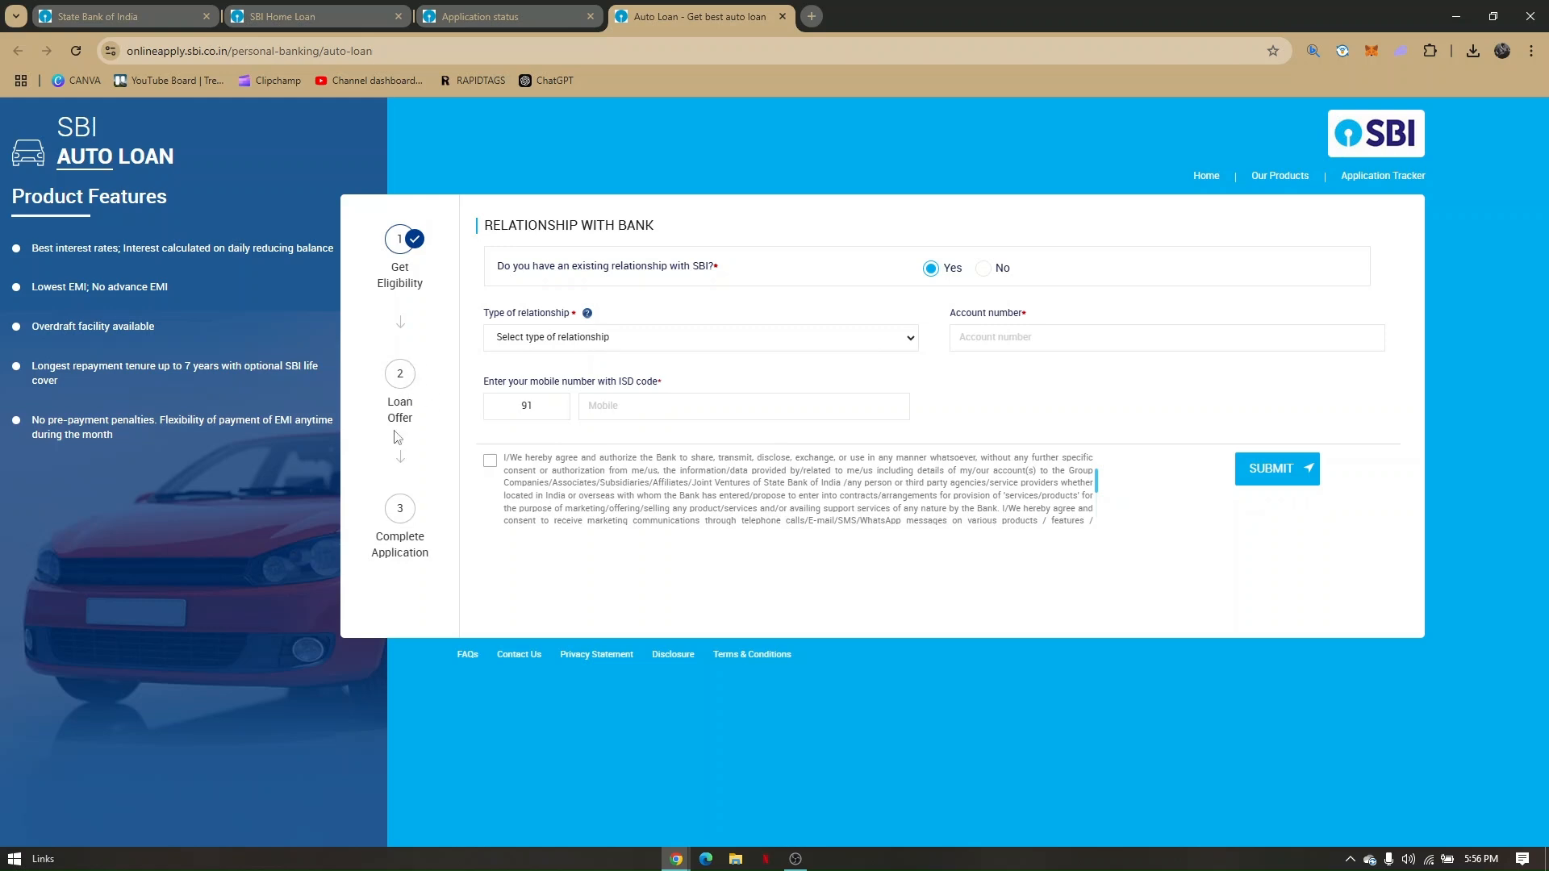
{"action": "mouse_move", "coordinate": [429, 372]}
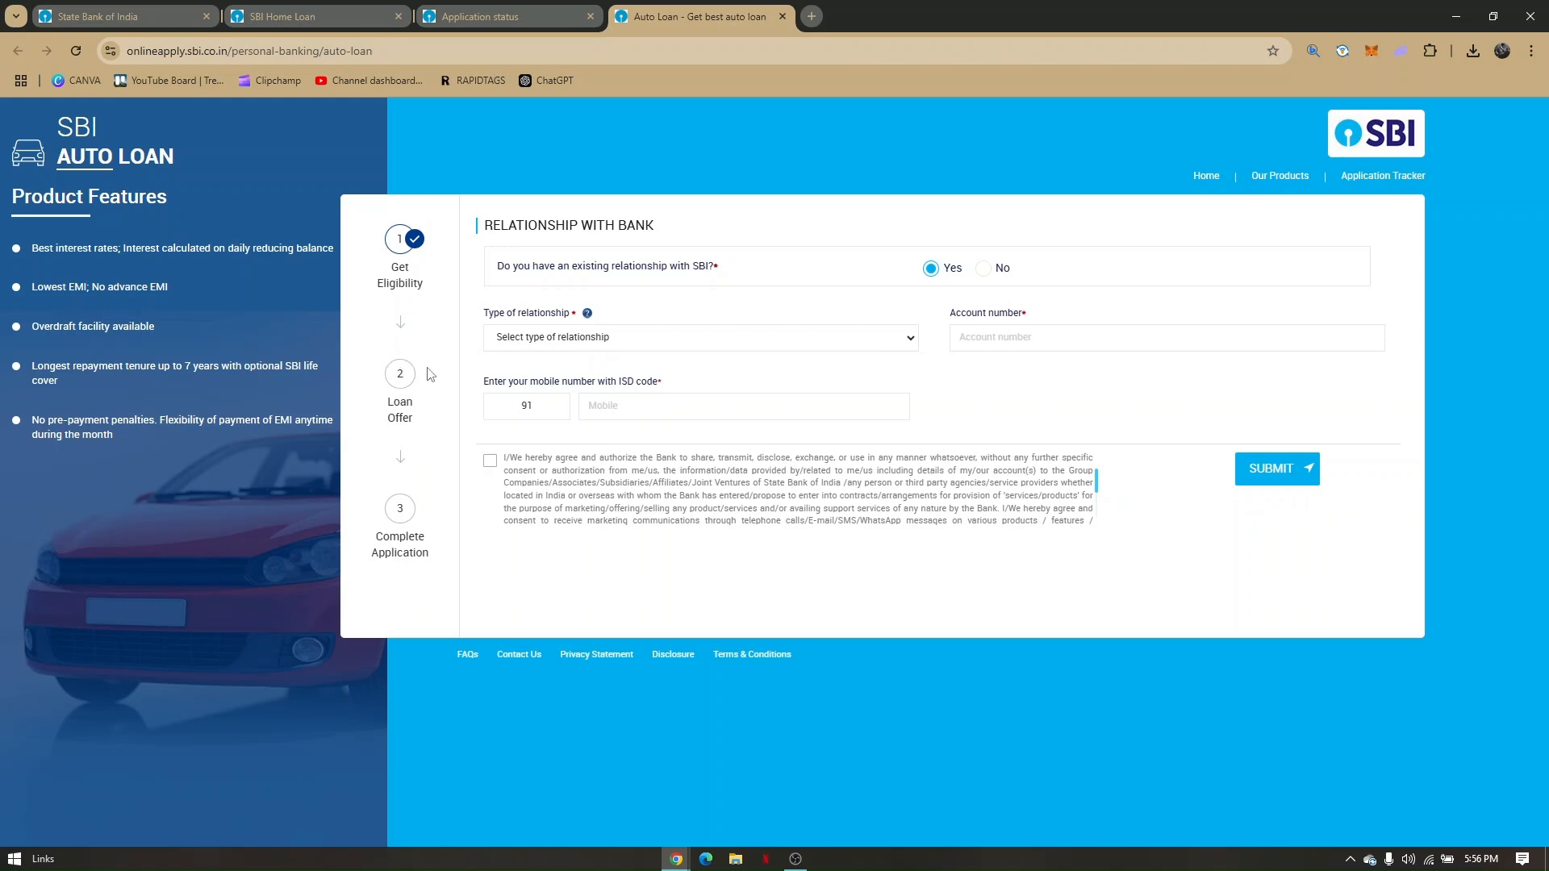
{"action": "mouse_move", "coordinate": [833, 434]}
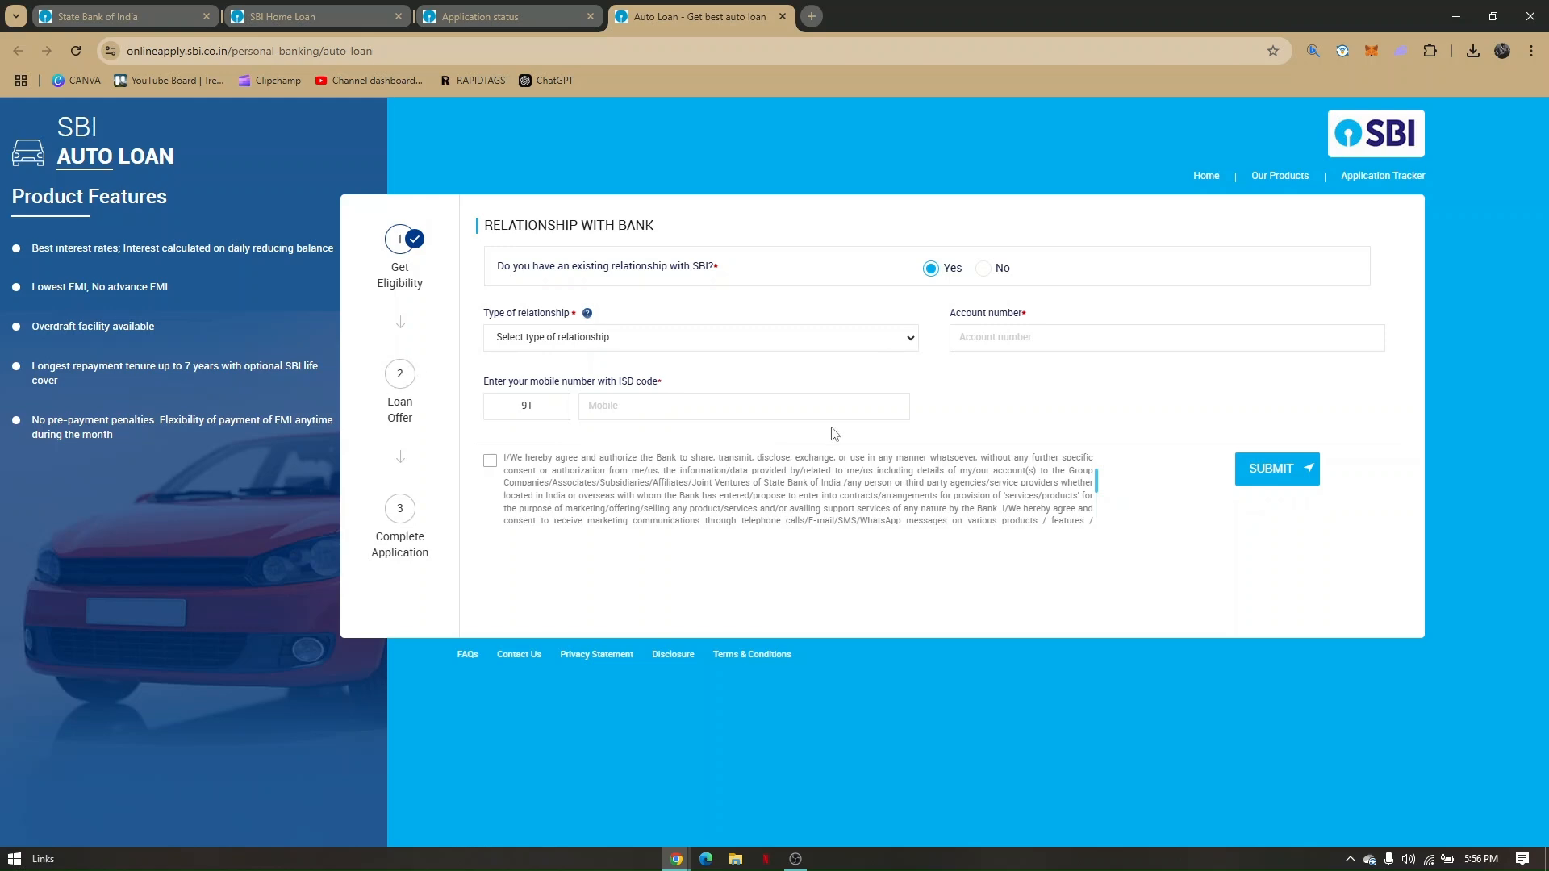
{"action": "mouse_move", "coordinate": [926, 419]}
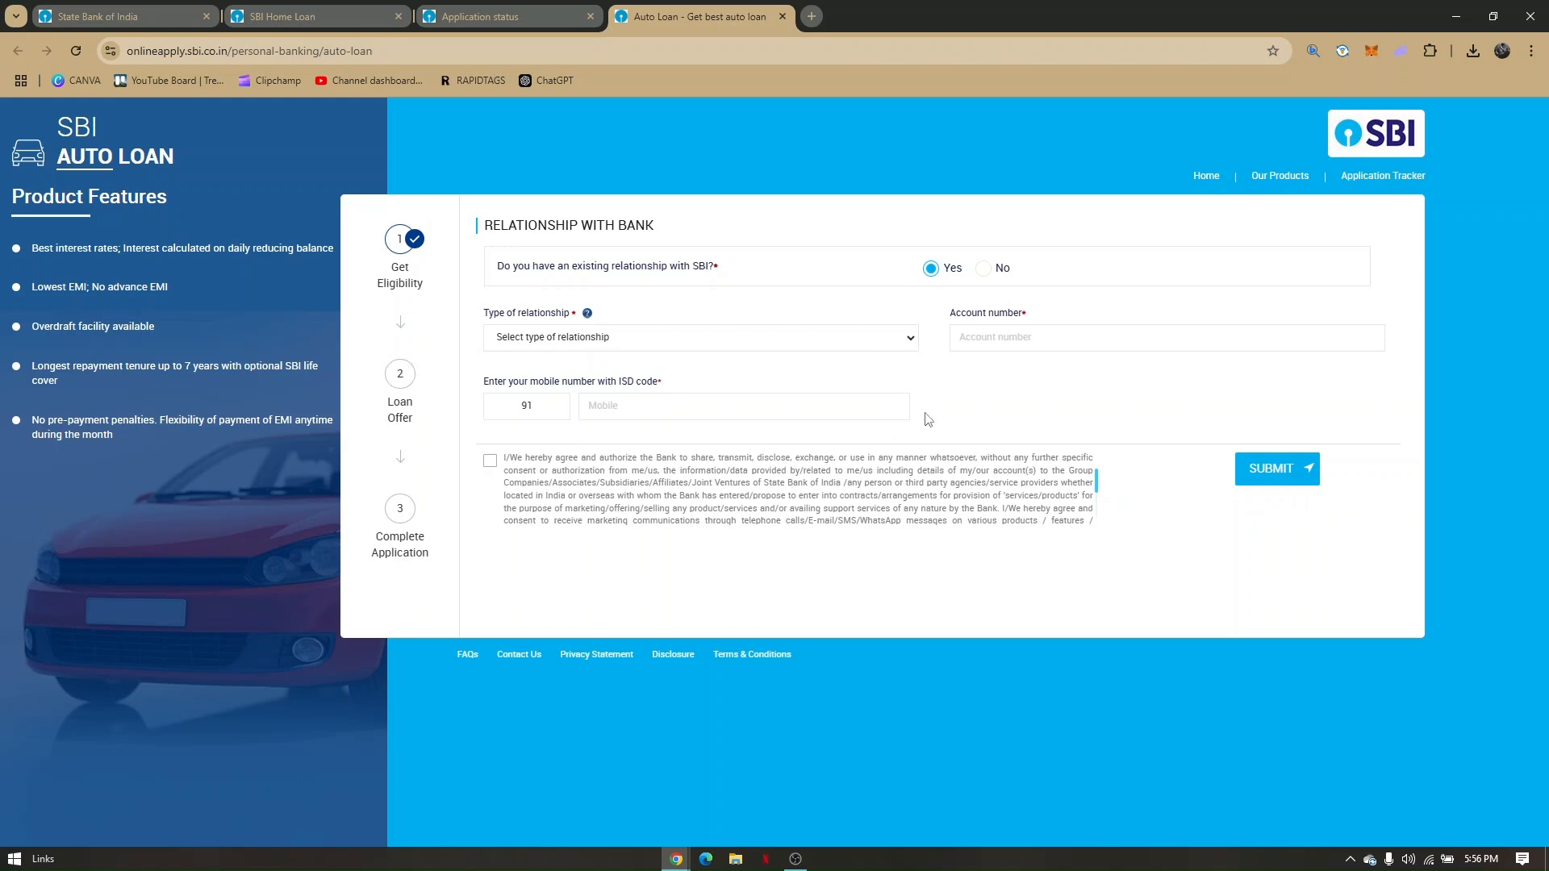
{"action": "mouse_move", "coordinate": [403, 512]}
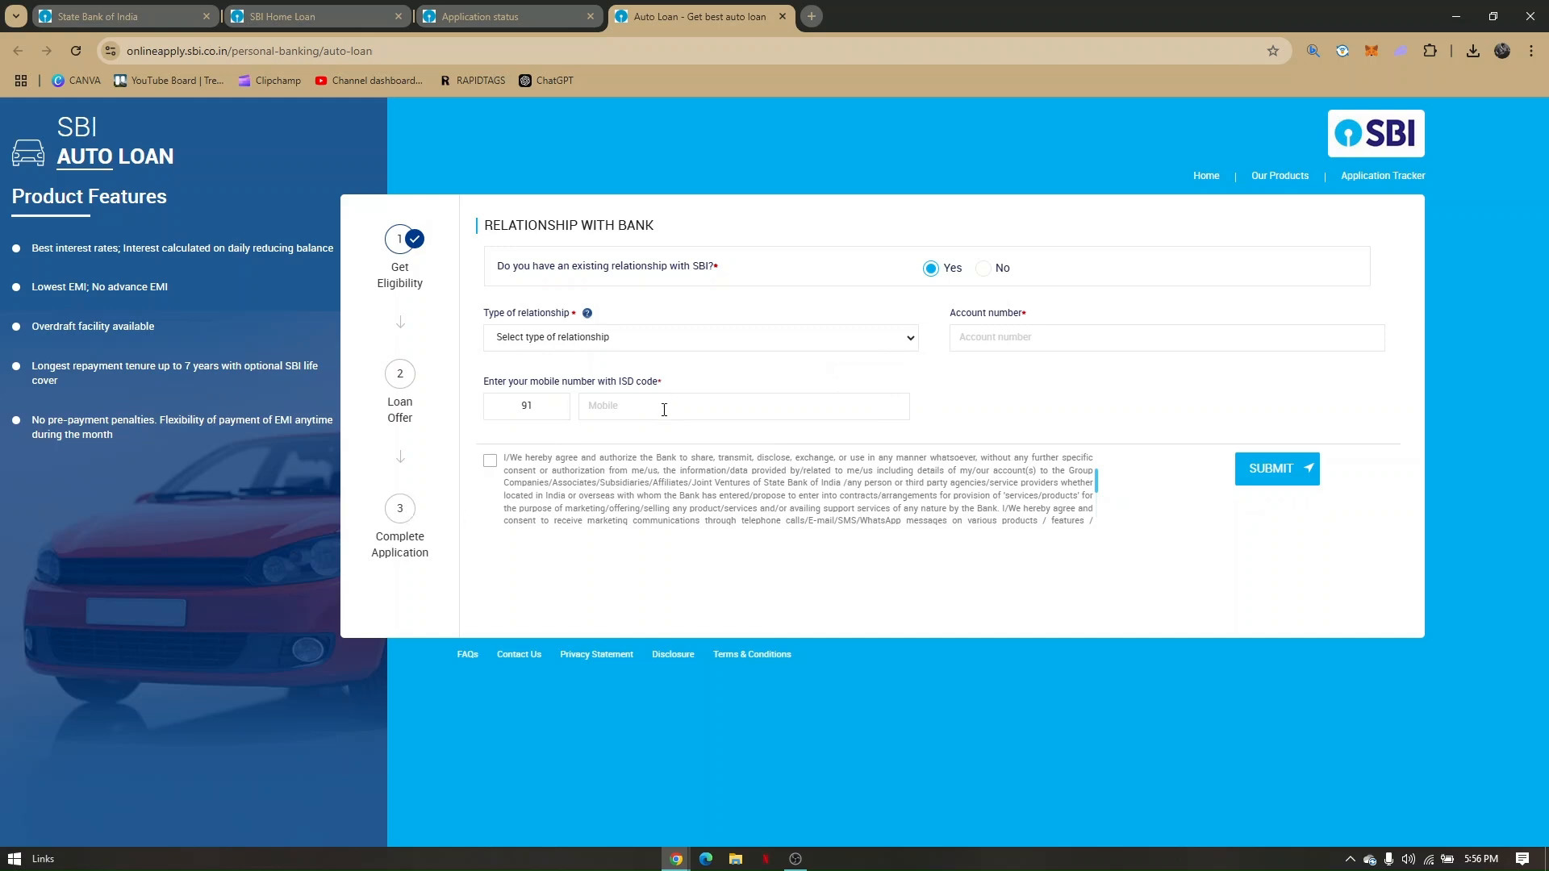
{"action": "mouse_move", "coordinate": [599, 326]}
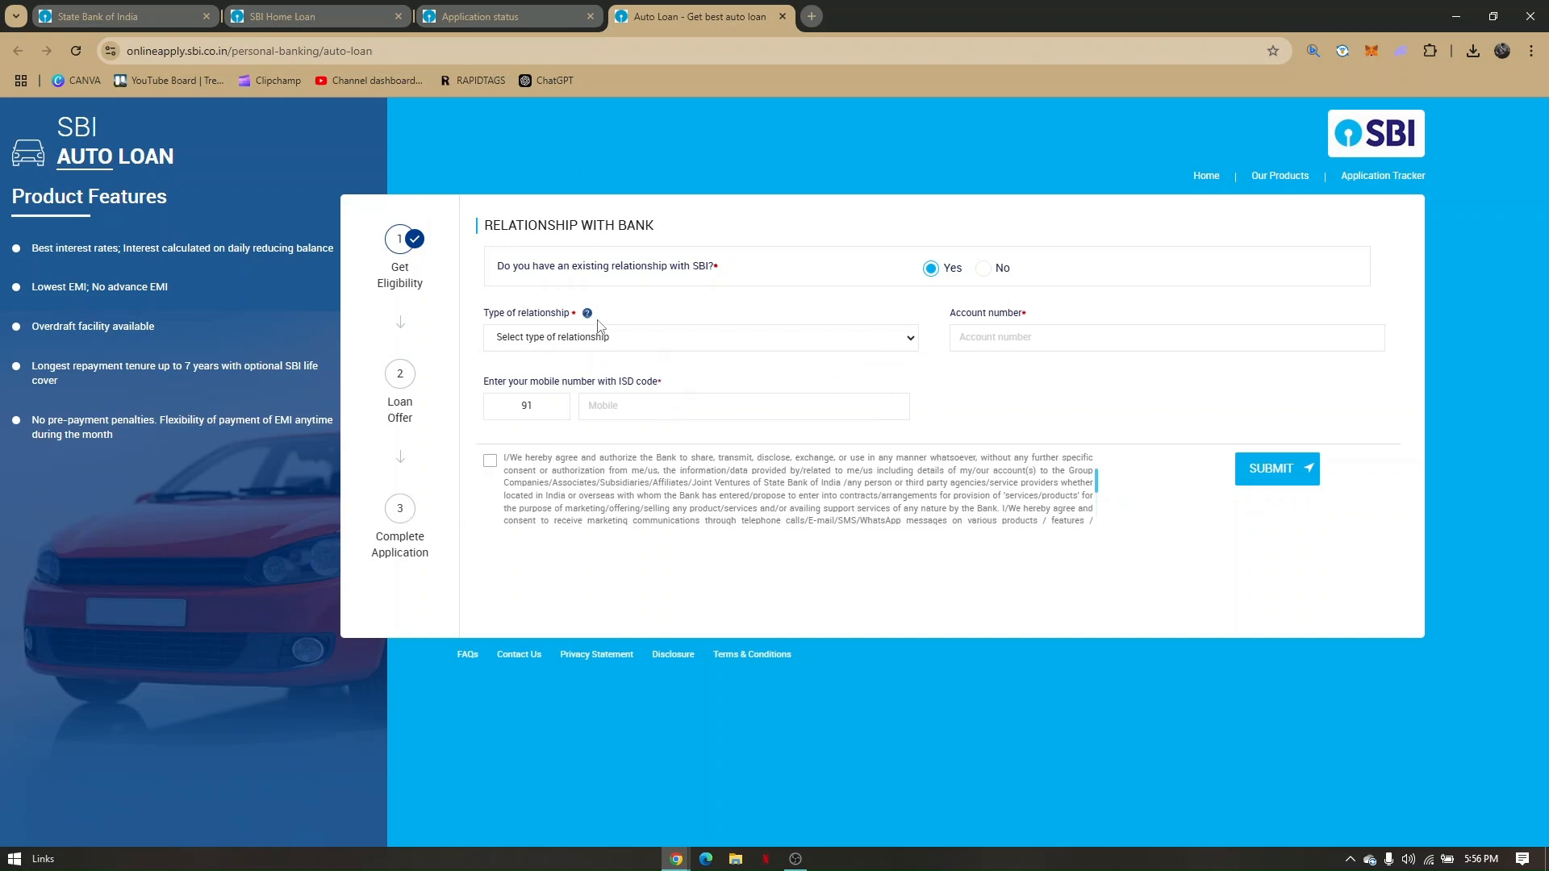
Step: Return to the Application status page on the SBI Online Apply portal
{"action": "left_click", "coordinate": [506, 16]}
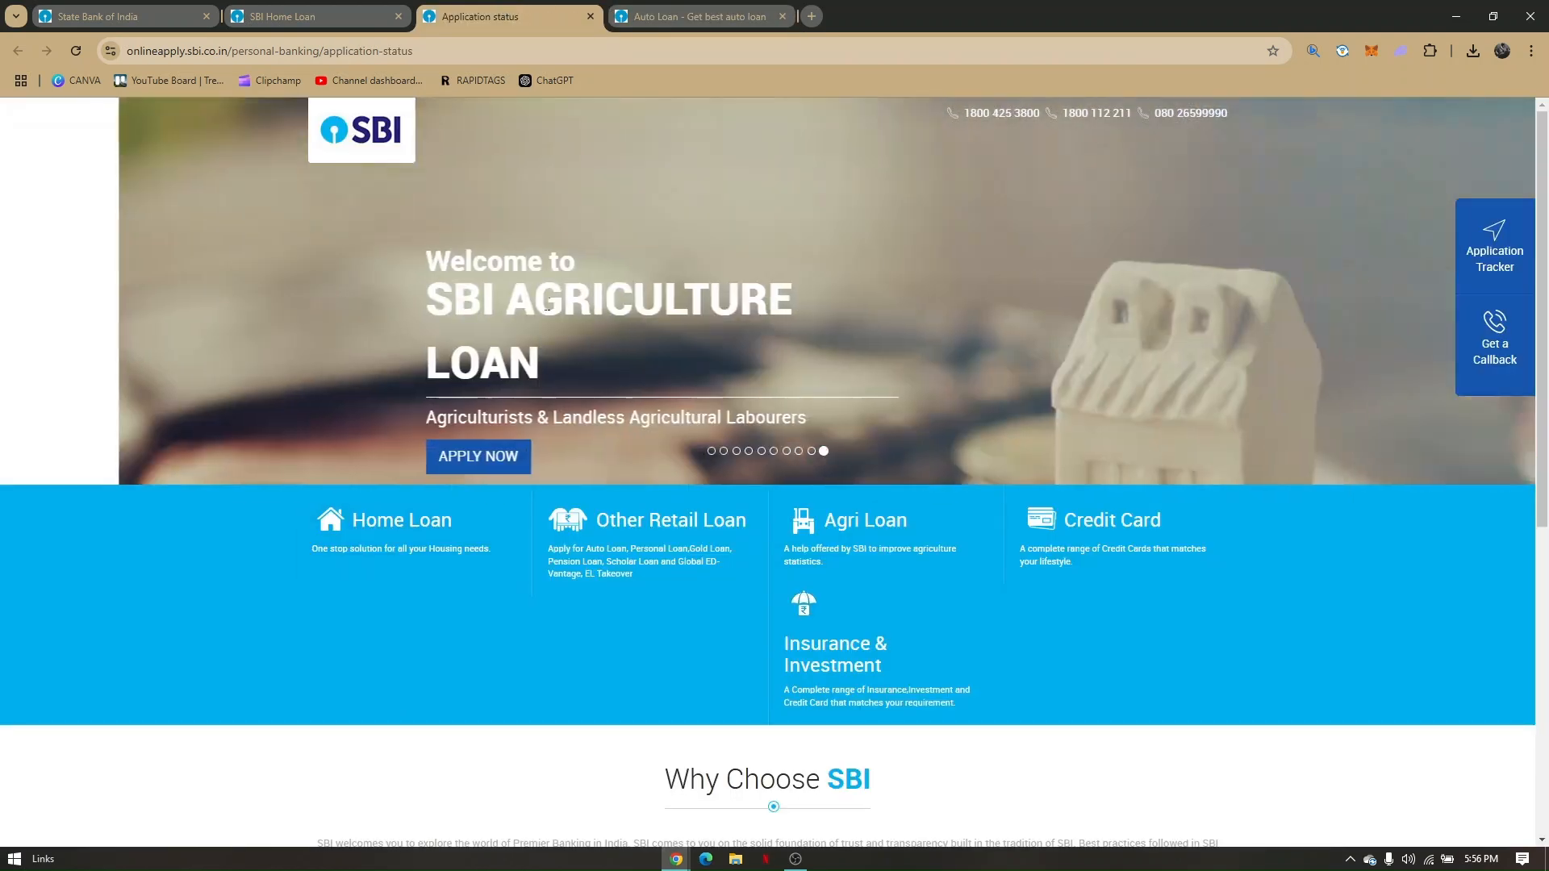
{"action": "left_click", "coordinate": [287, 16]}
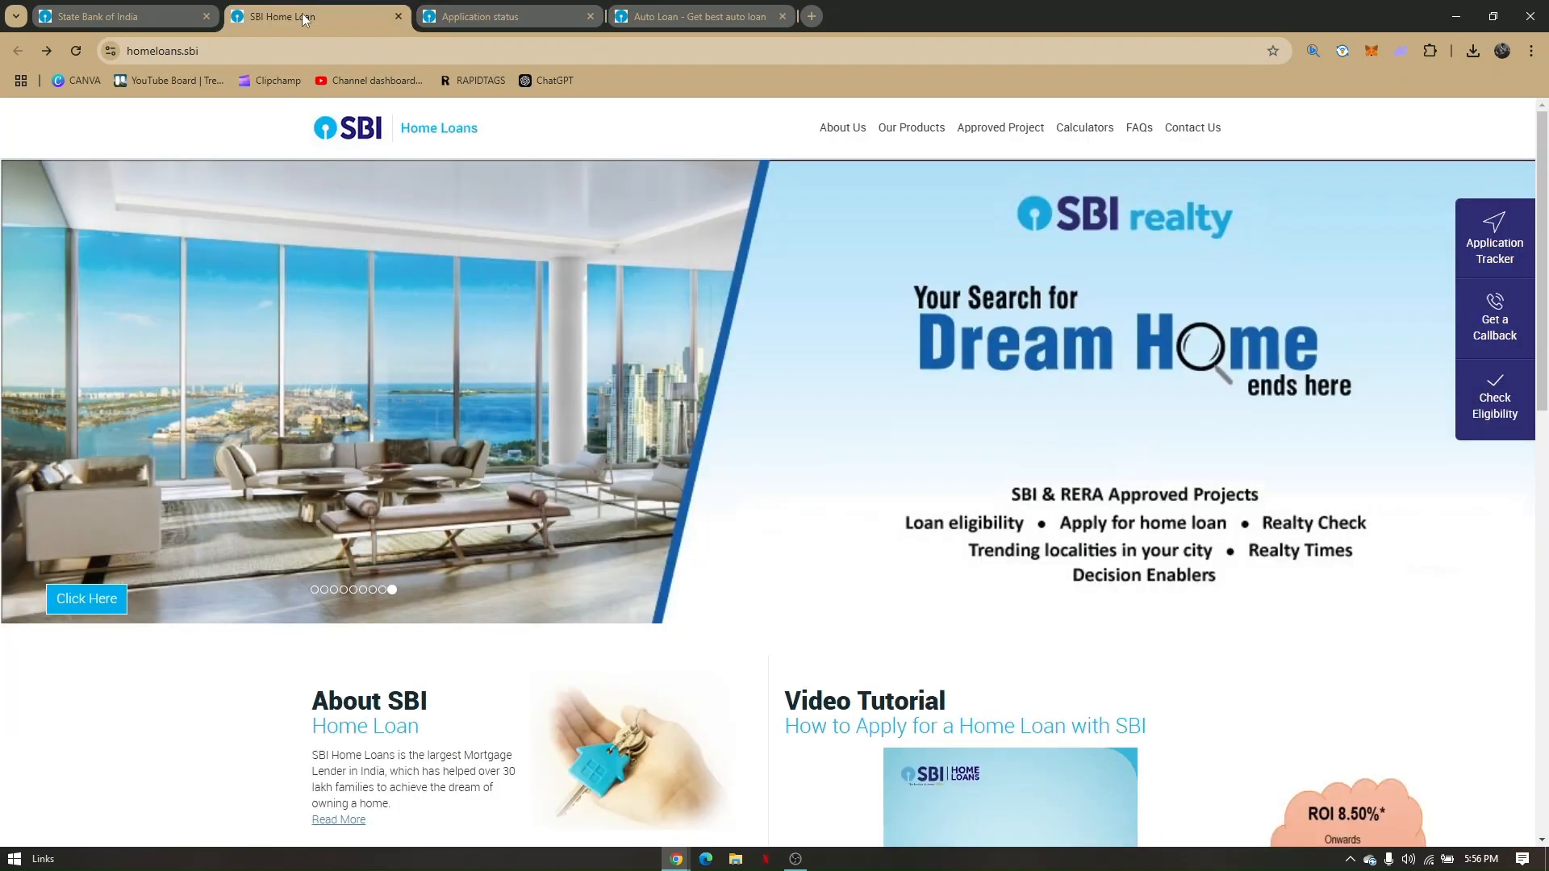
{"action": "left_click", "coordinate": [484, 17]}
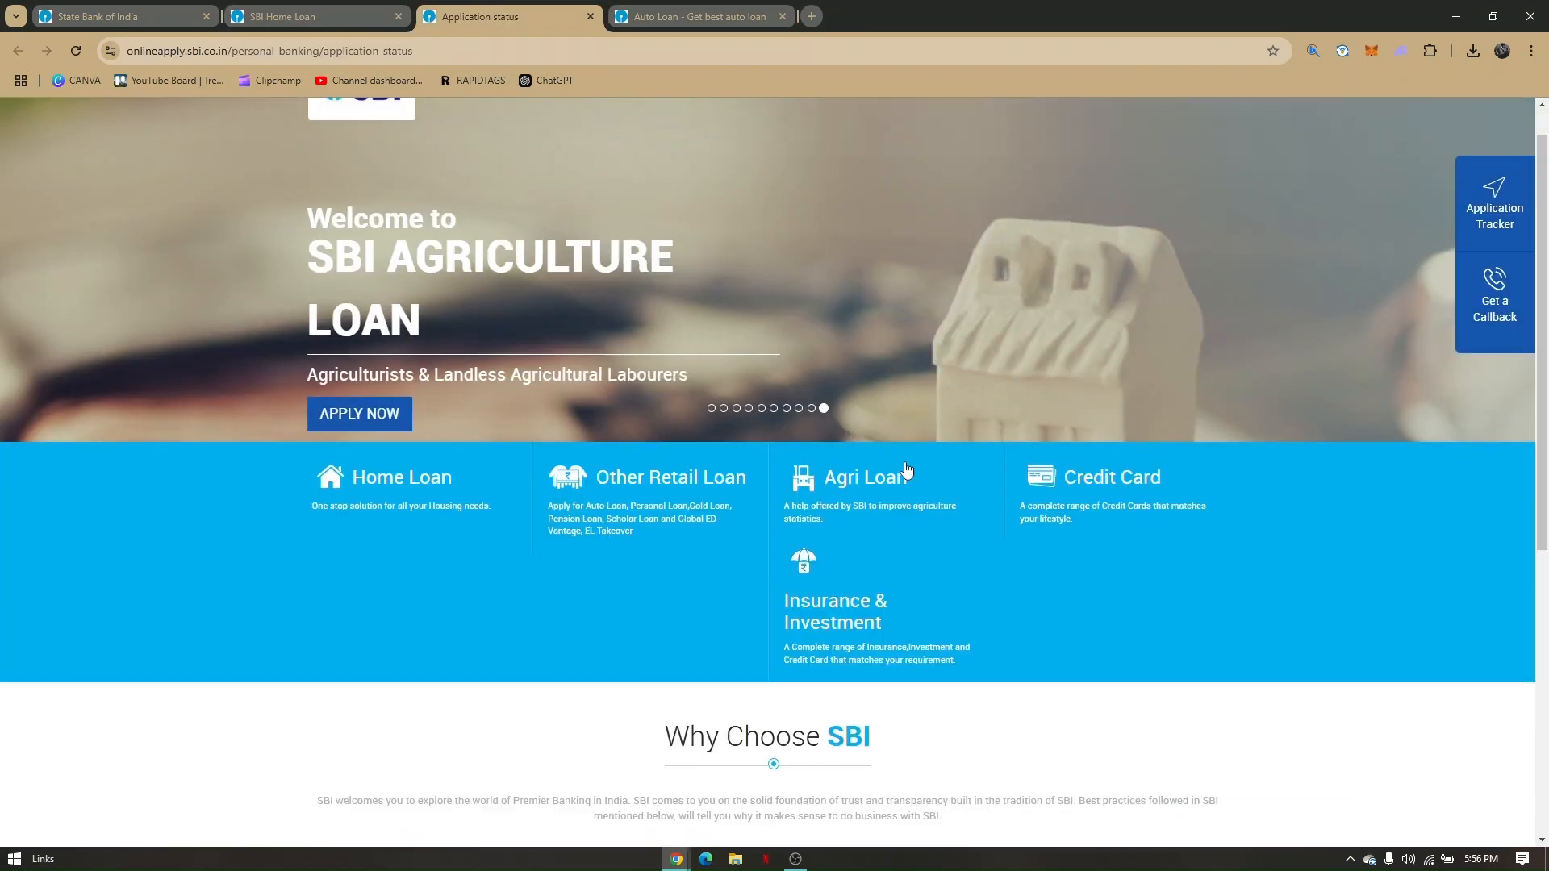
{"action": "scroll", "scroll_direction": "down", "scroll_amount": 3}
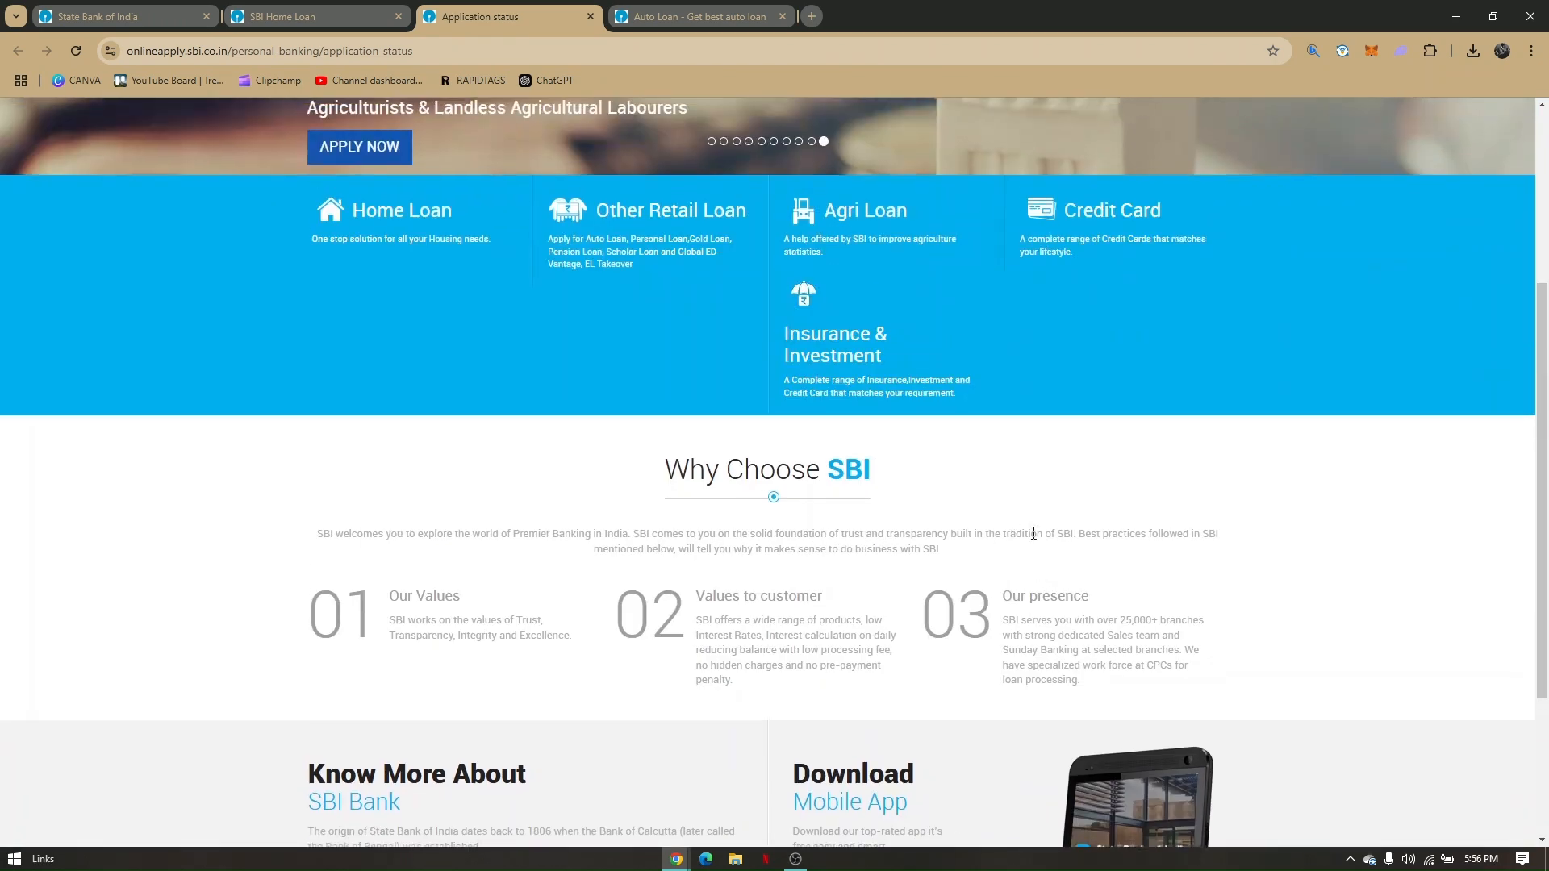
{"action": "scroll", "scroll_direction": "down", "scroll_amount": 3}
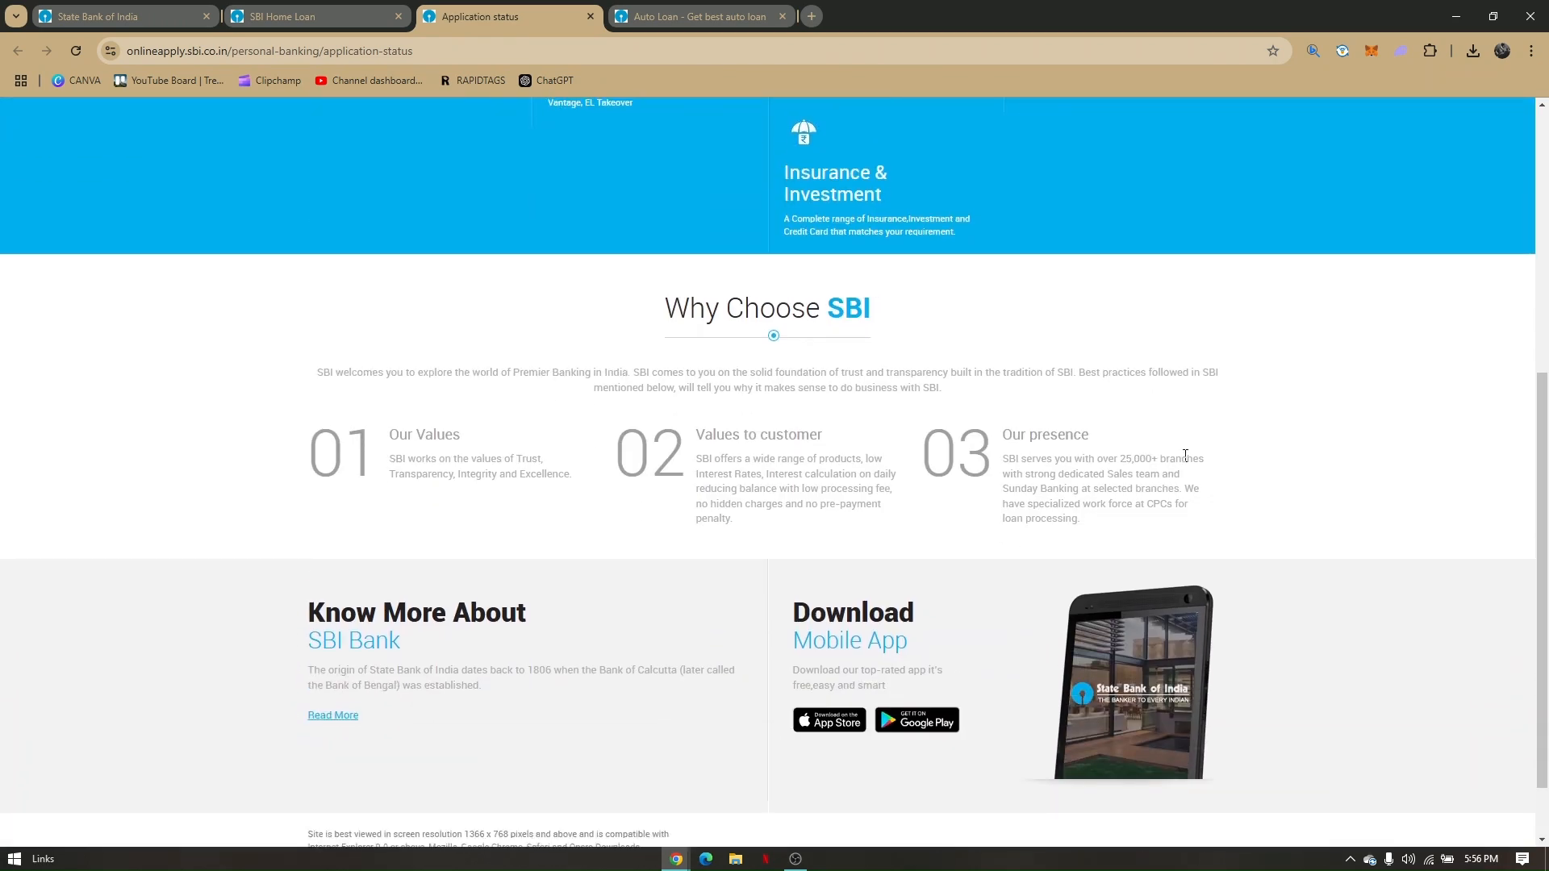
{"action": "mouse_move", "coordinate": [1194, 441]}
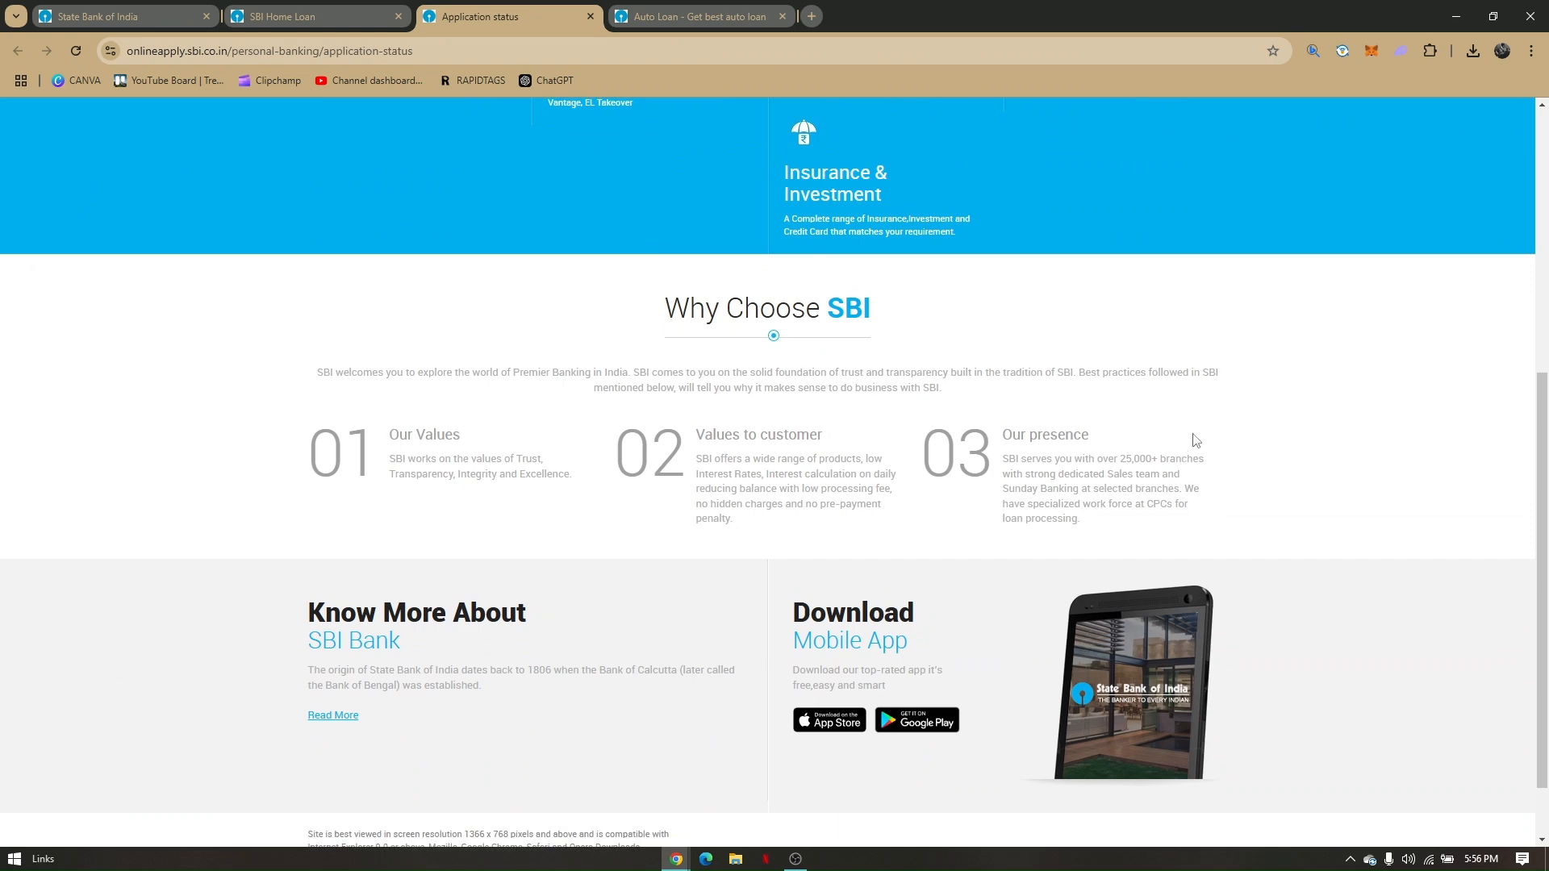
{"action": "scroll", "scroll_direction": "up", "scroll_amount": 3}
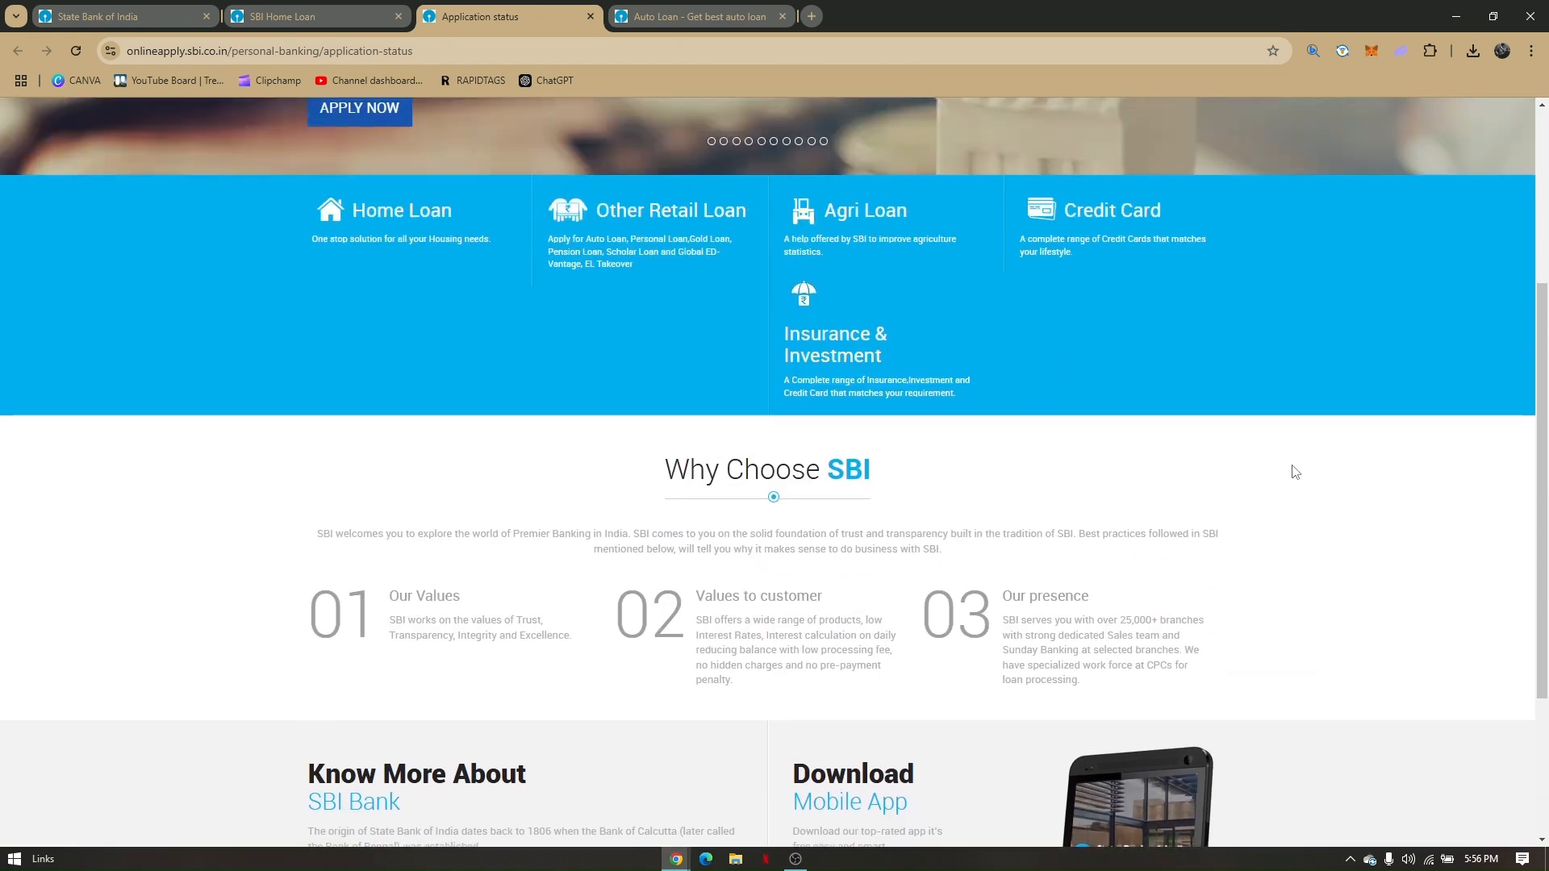